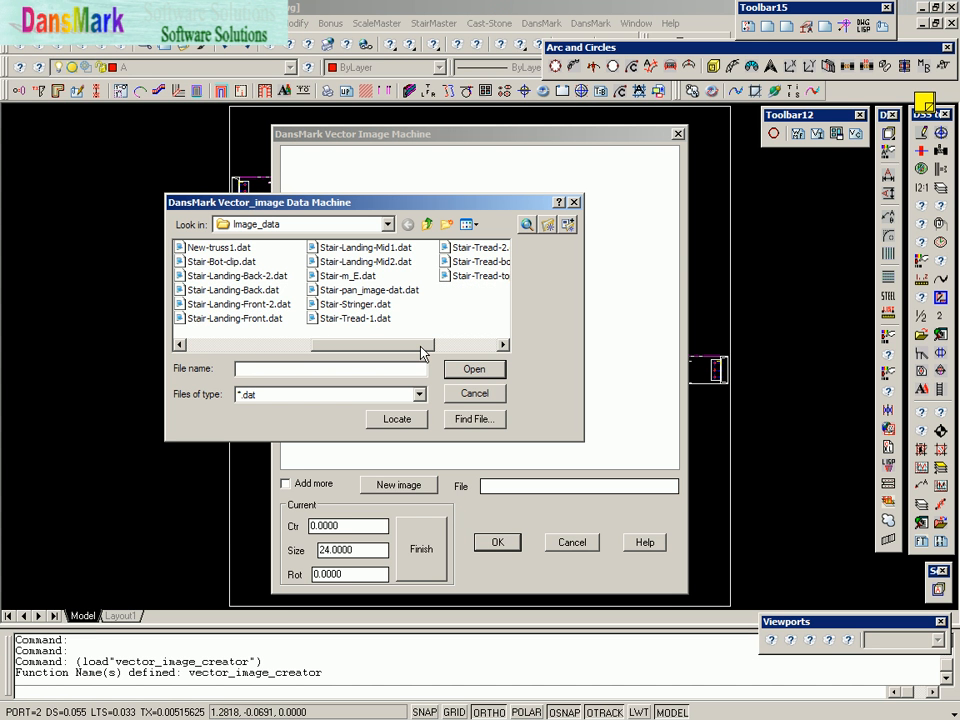
Step: Load Star-Stringer.dat so the stringers and landing outline appear in the preview
left_click(356, 304)
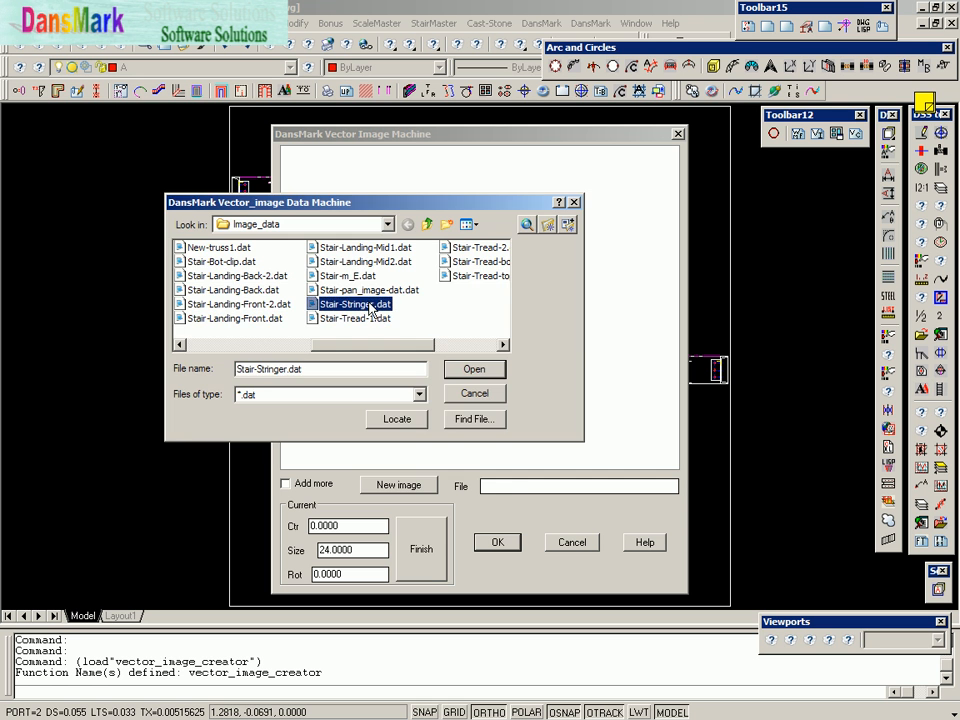
left_click(474, 368)
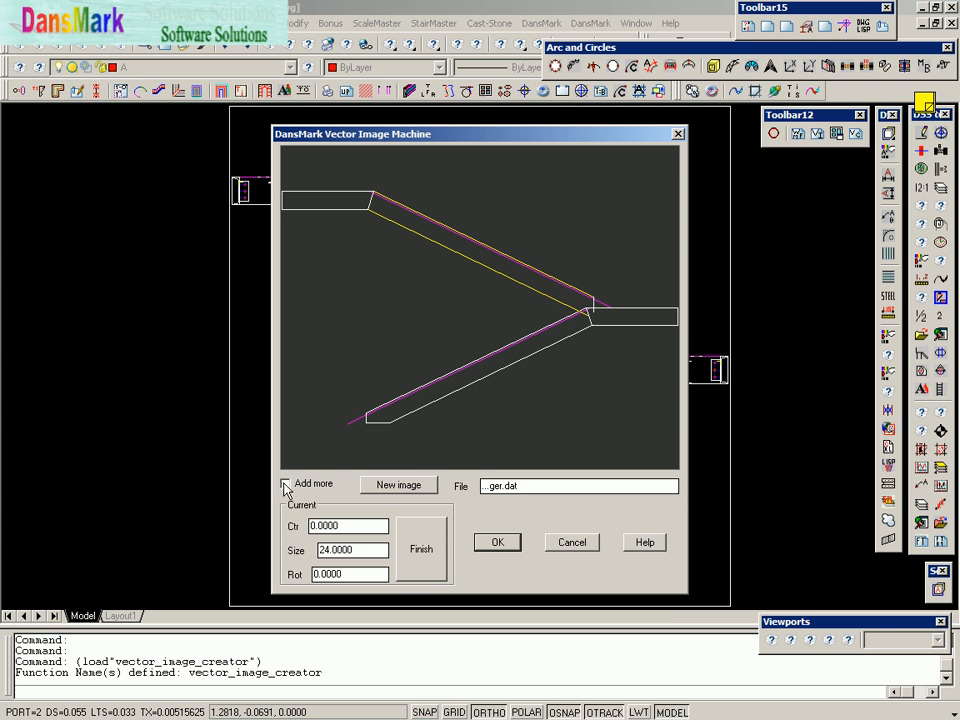
Step: Enable Add more so new parts append to the existing stringer preview
left_click(280, 484)
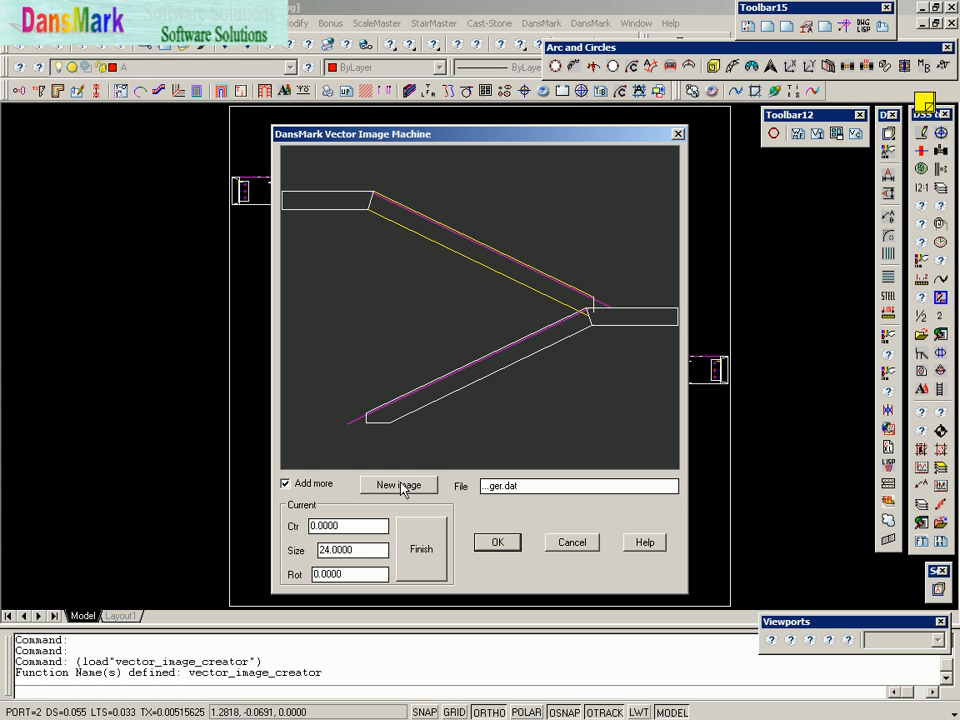
mouse_move(404, 458)
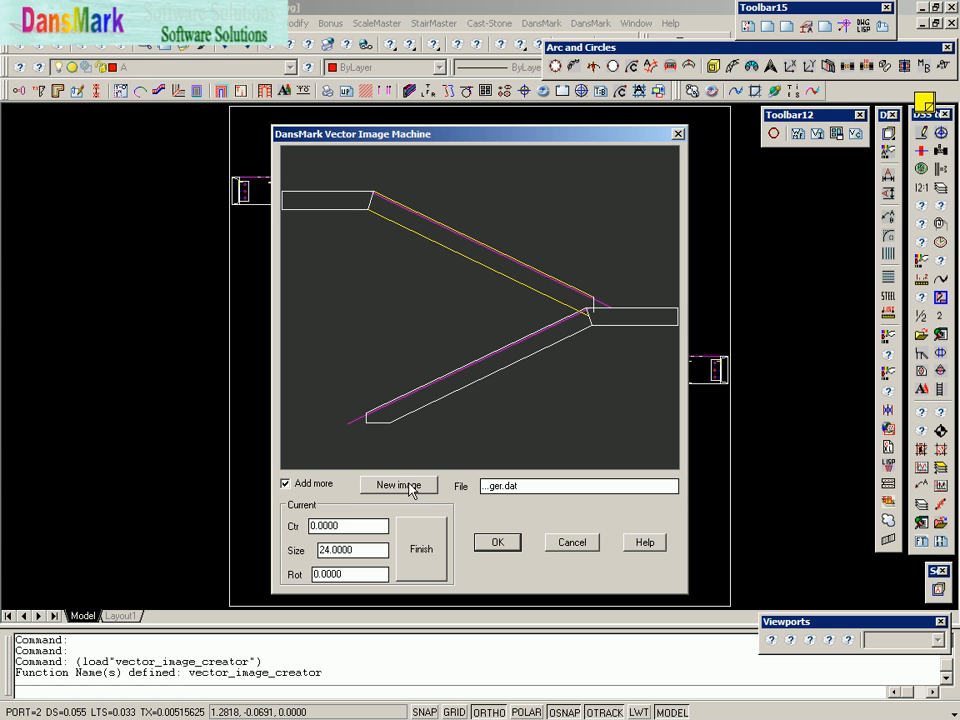
mouse_move(408, 490)
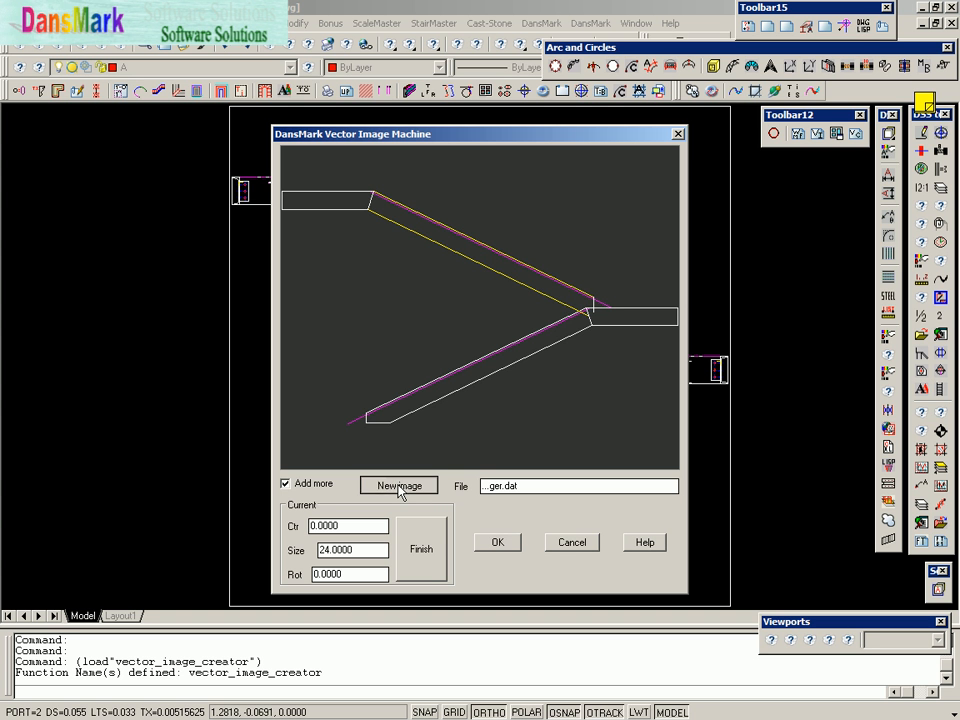
Step: Append Star-Tread-1.dat and the bottom-flight tread file, filling the lower flight with treads
left_click(398, 486)
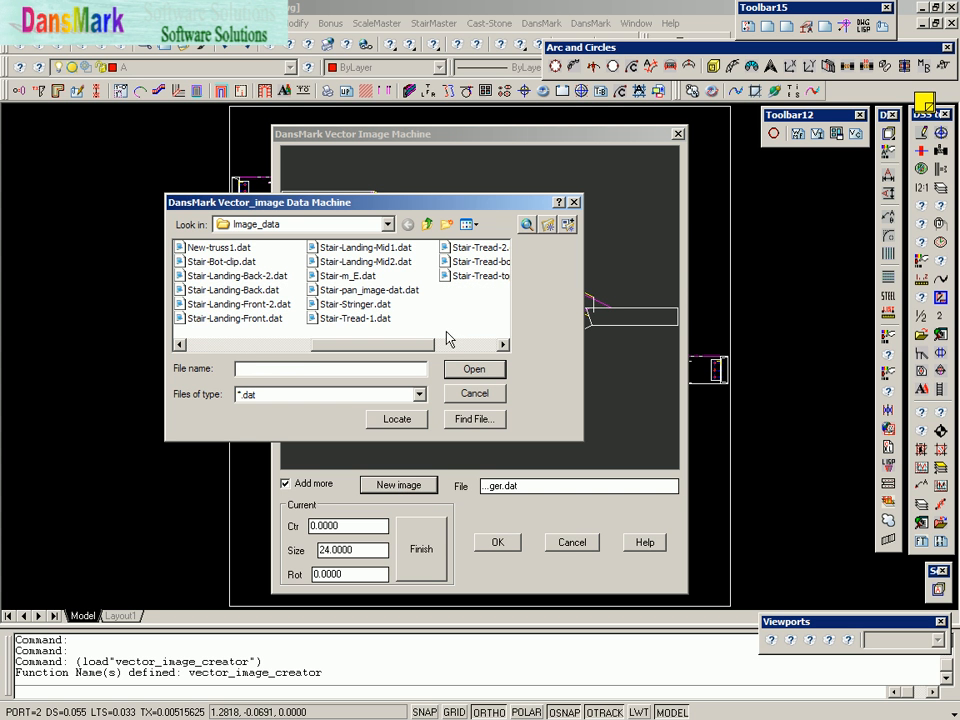
mouse_move(370, 320)
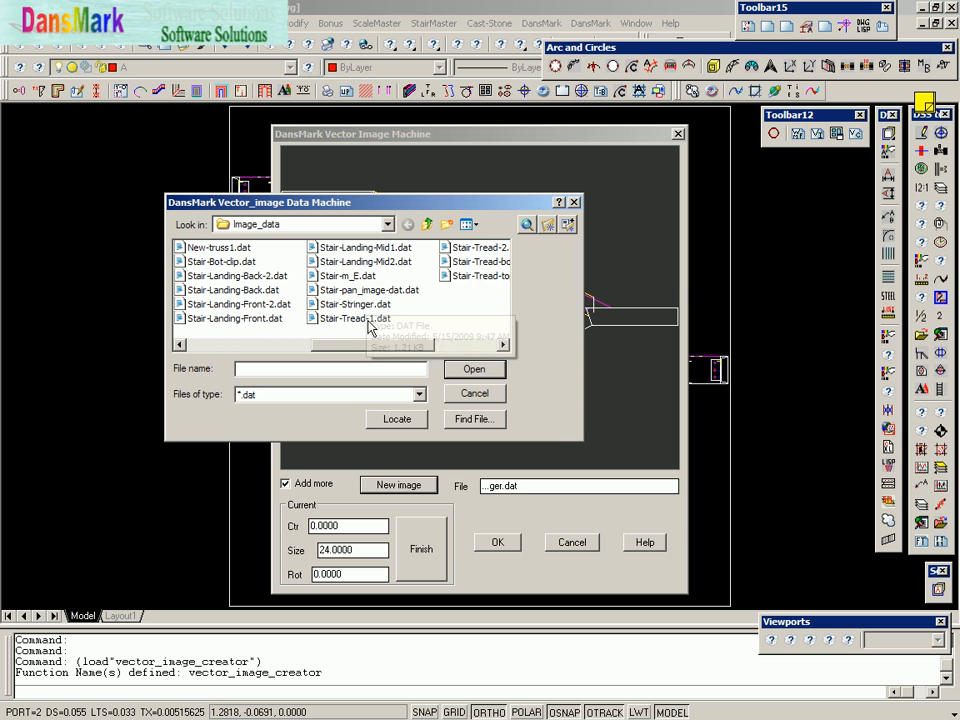
left_click(474, 368)
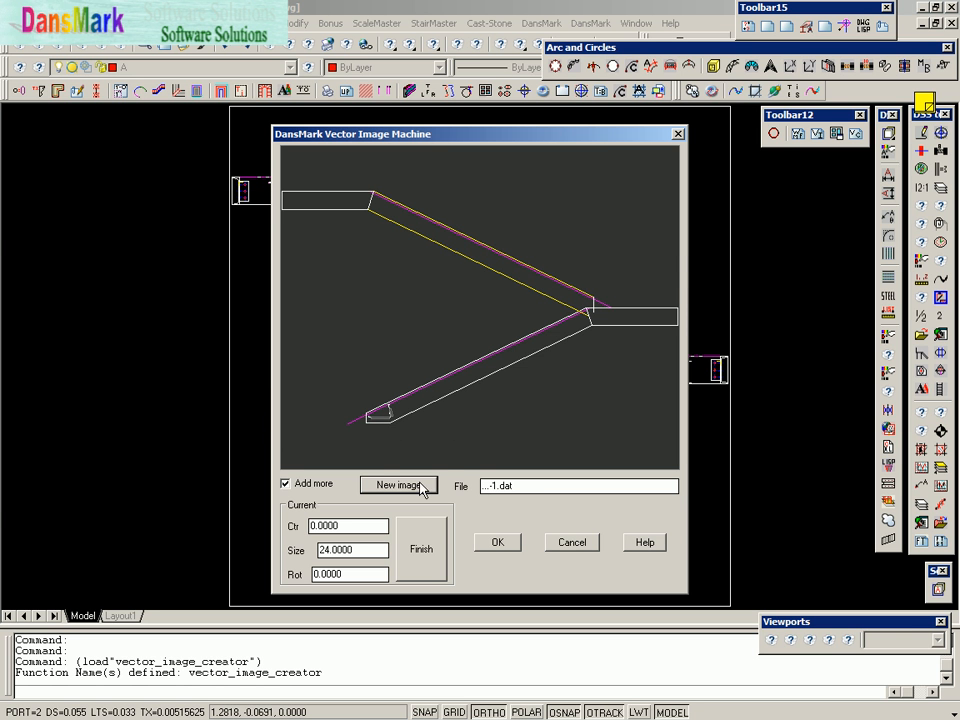
left_click(398, 486)
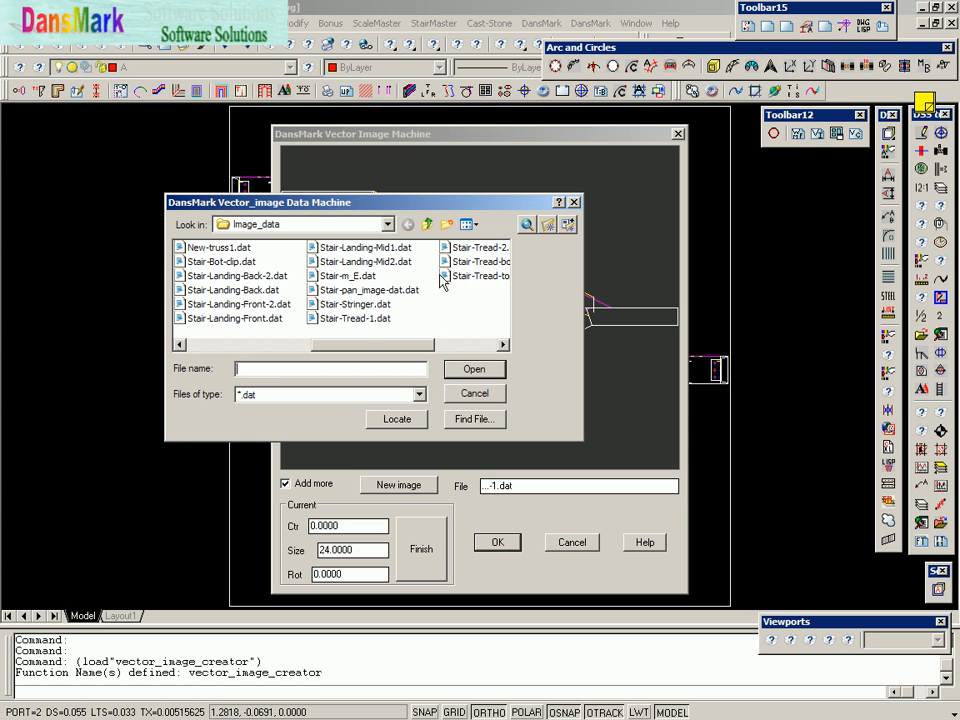
left_click(474, 368)
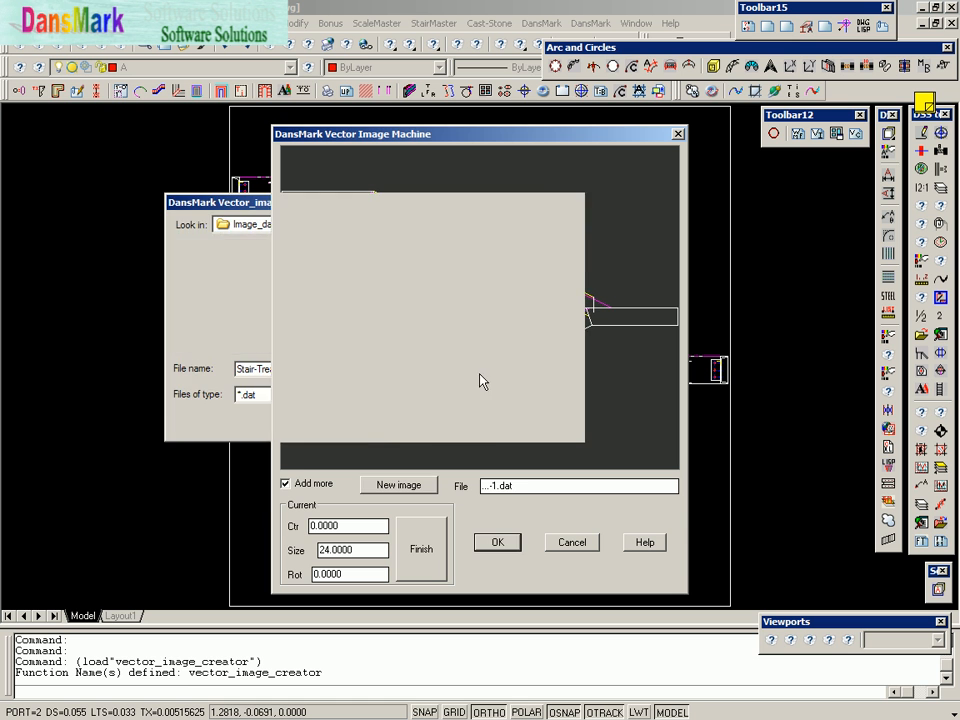
left_click(496, 542)
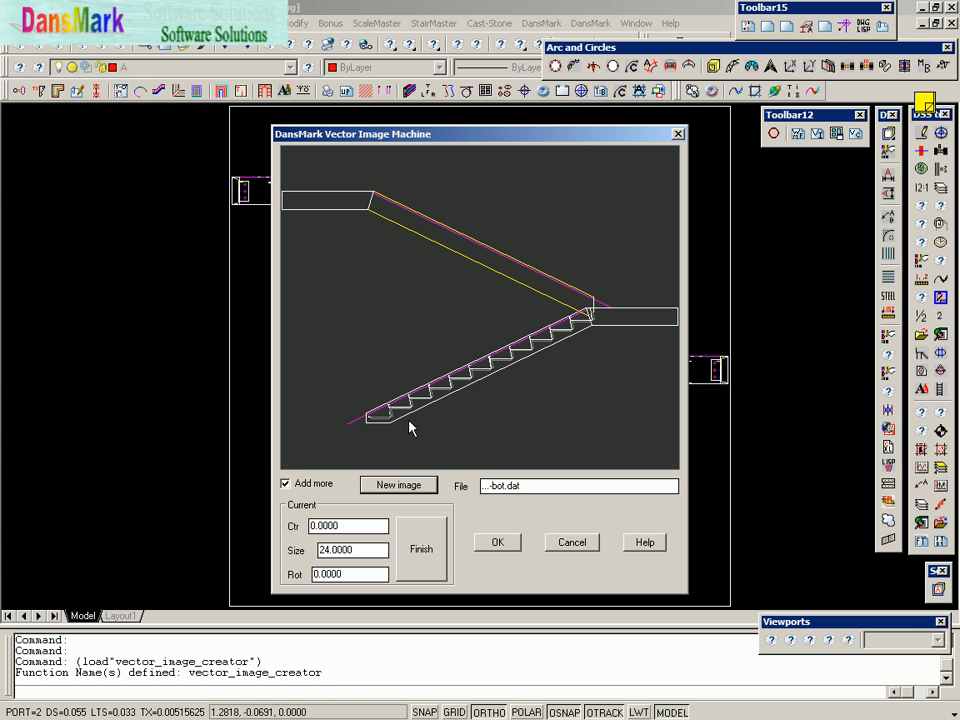
mouse_move(376, 416)
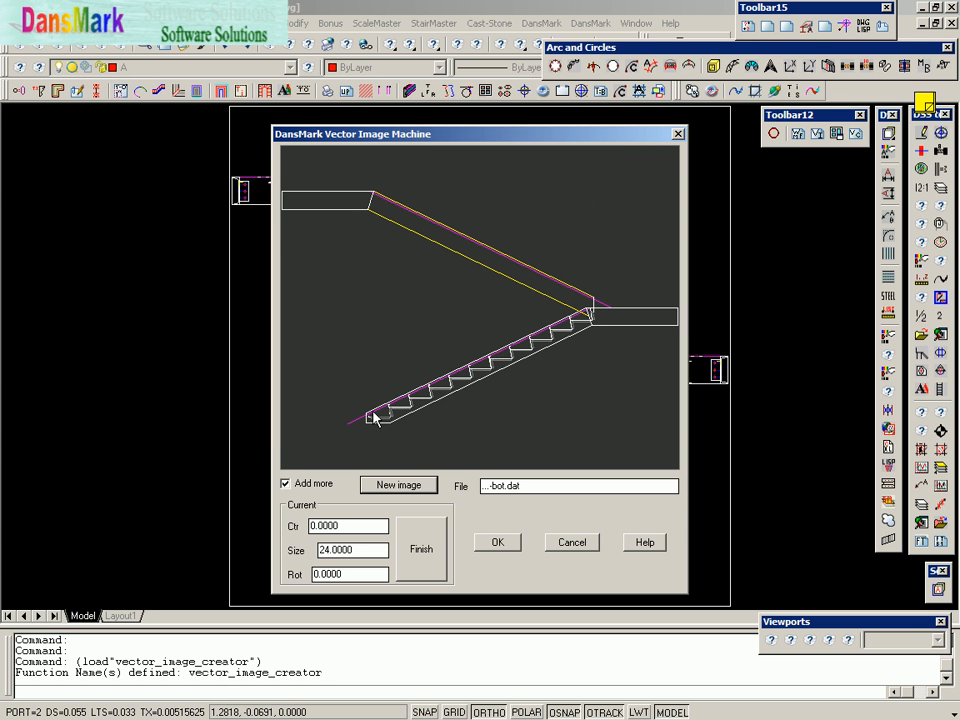
mouse_move(388, 418)
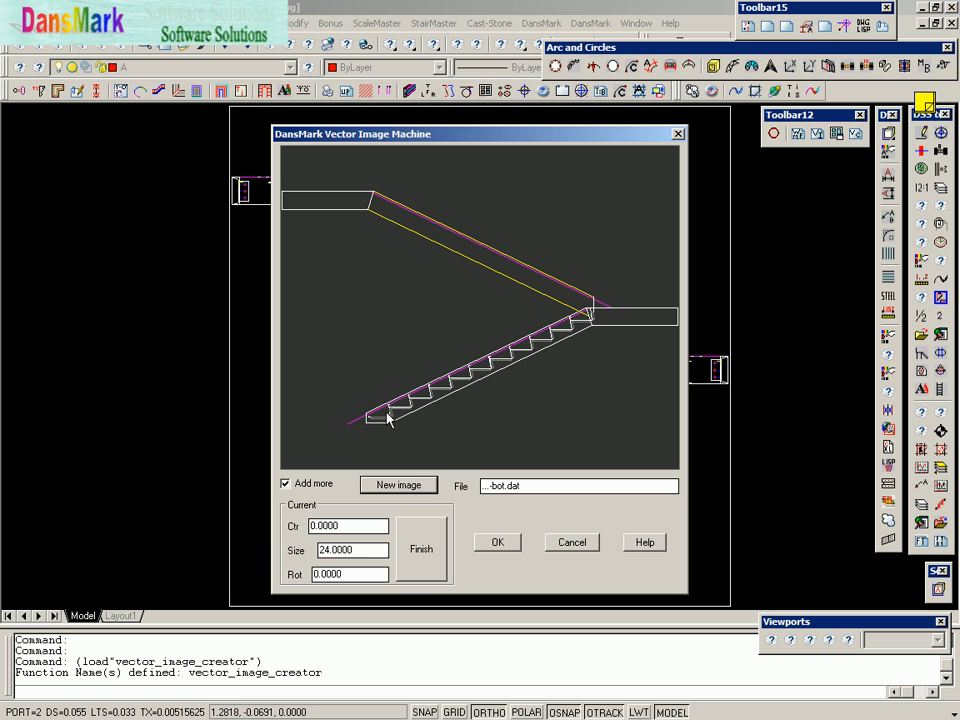
mouse_move(564, 340)
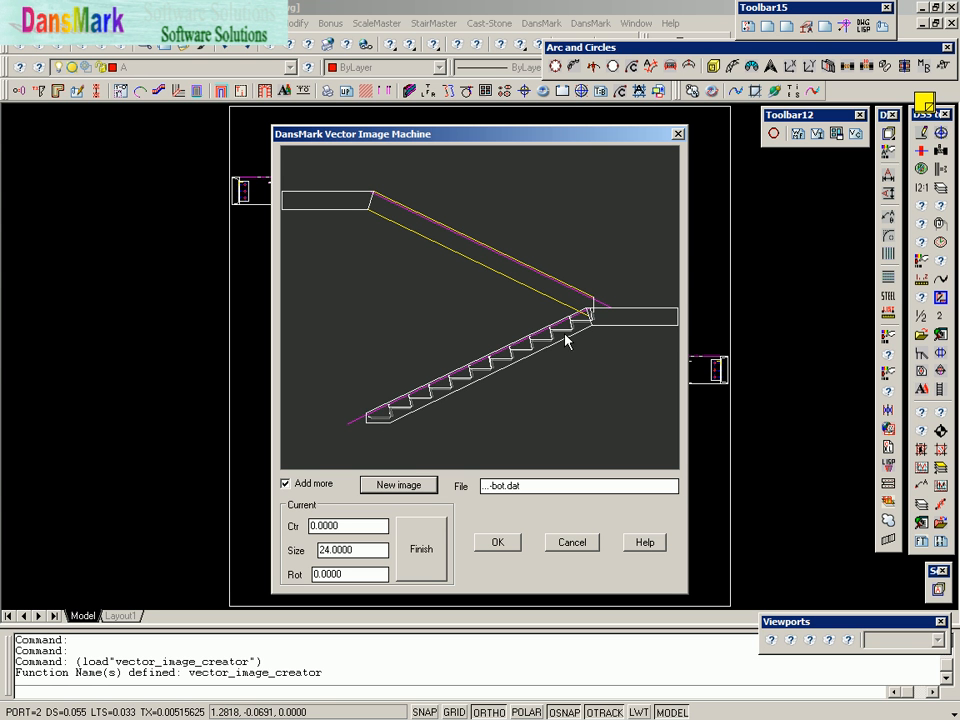
mouse_move(432, 410)
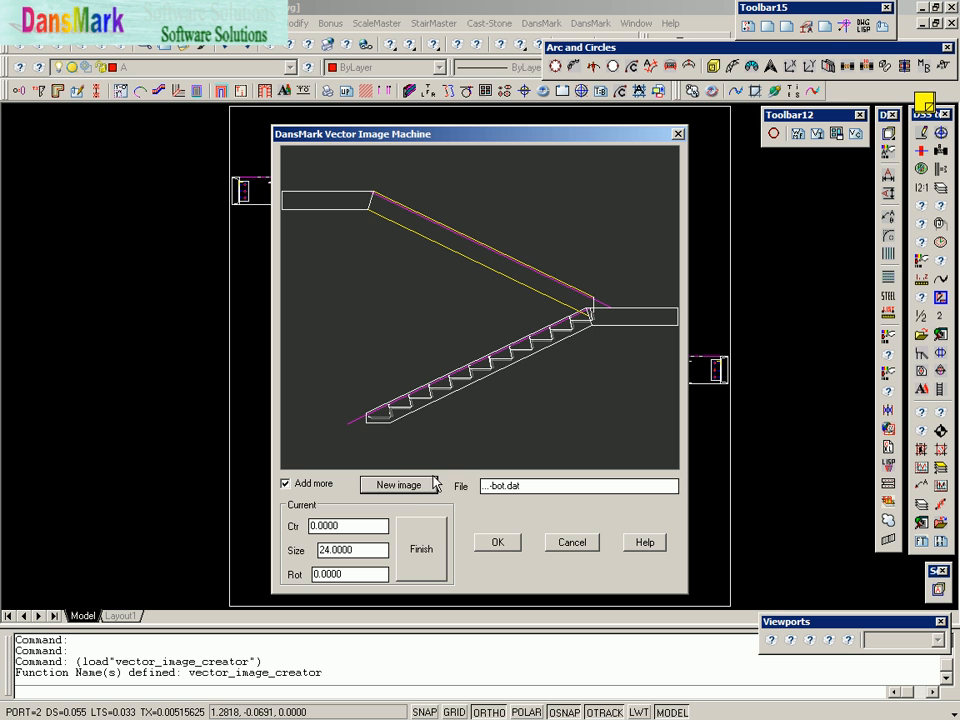
left_click(398, 484)
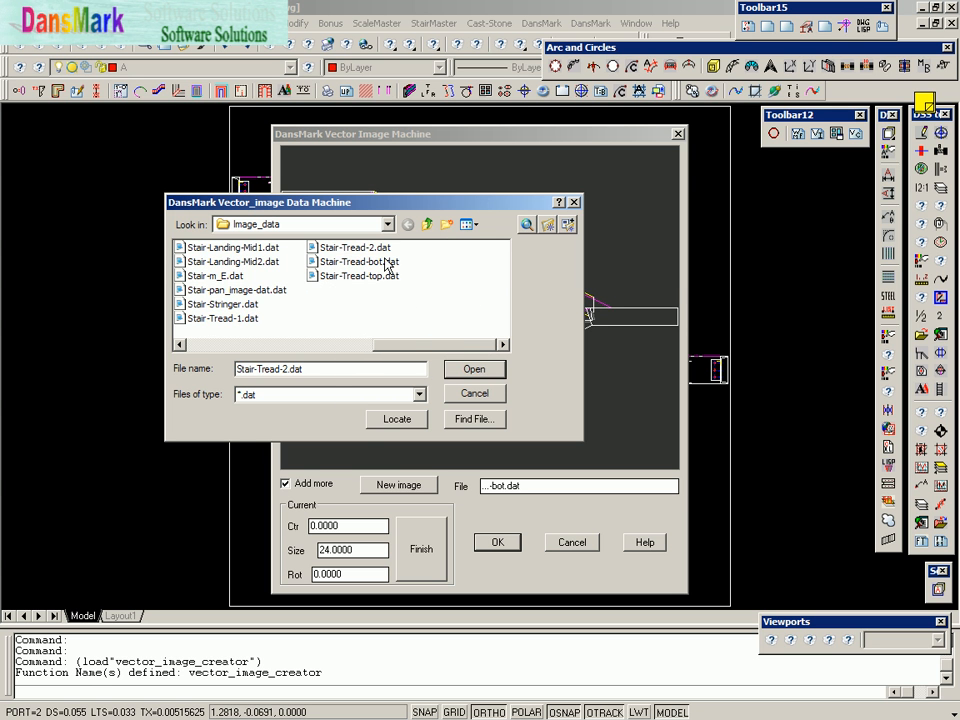
Step: Append Star-Tread-2.dat and Star-Tread-top.dat, filling the upper flight with treads
left_click(474, 368)
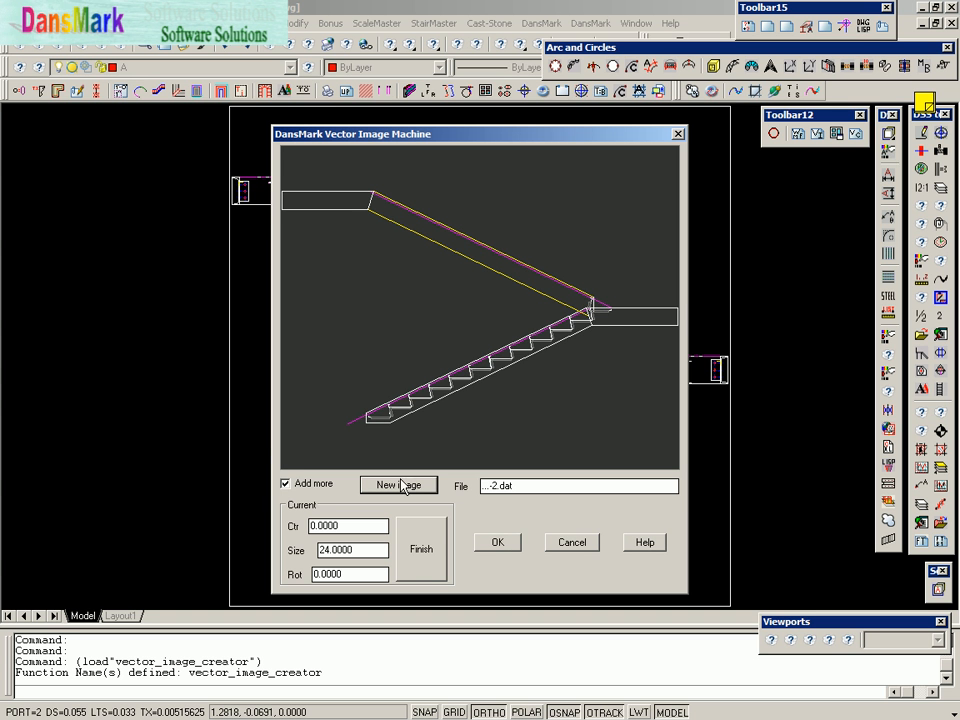
left_click(398, 486)
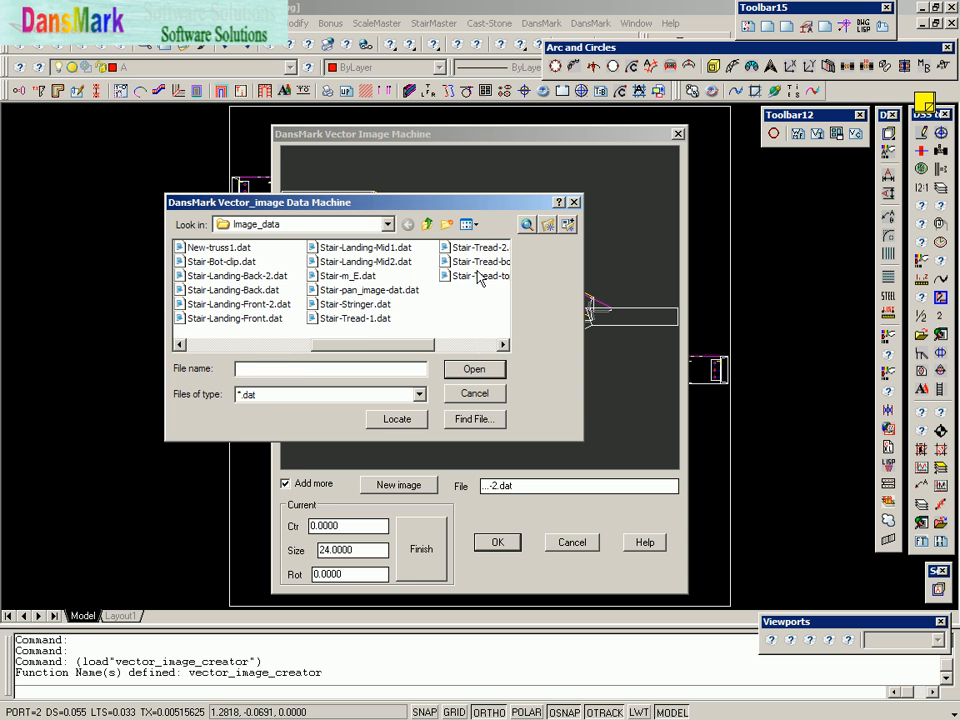
left_click(474, 368)
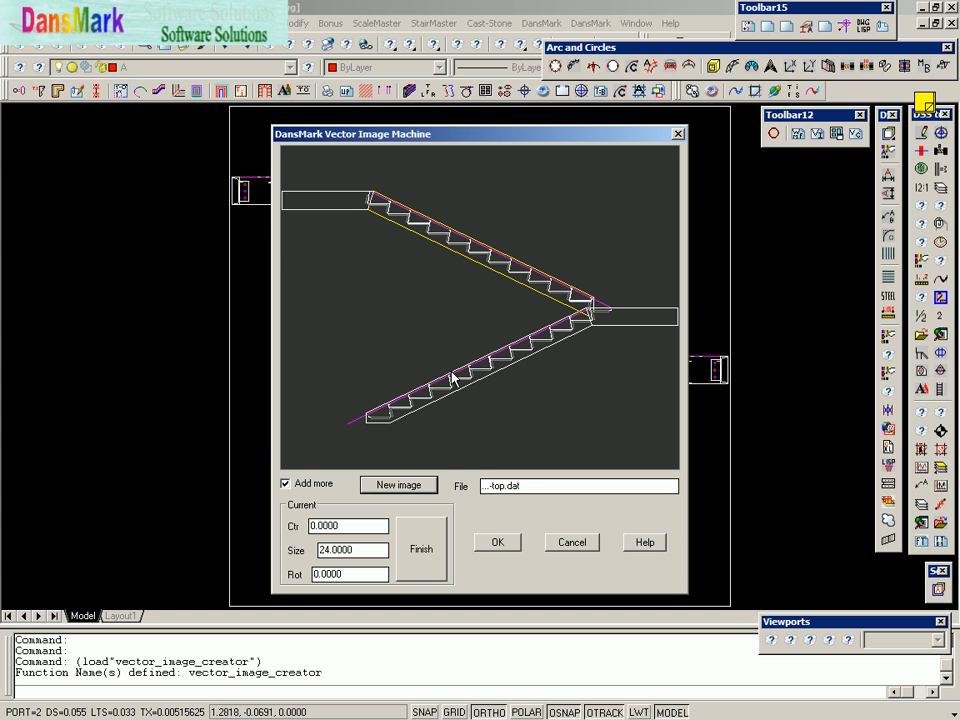
left_click(398, 484)
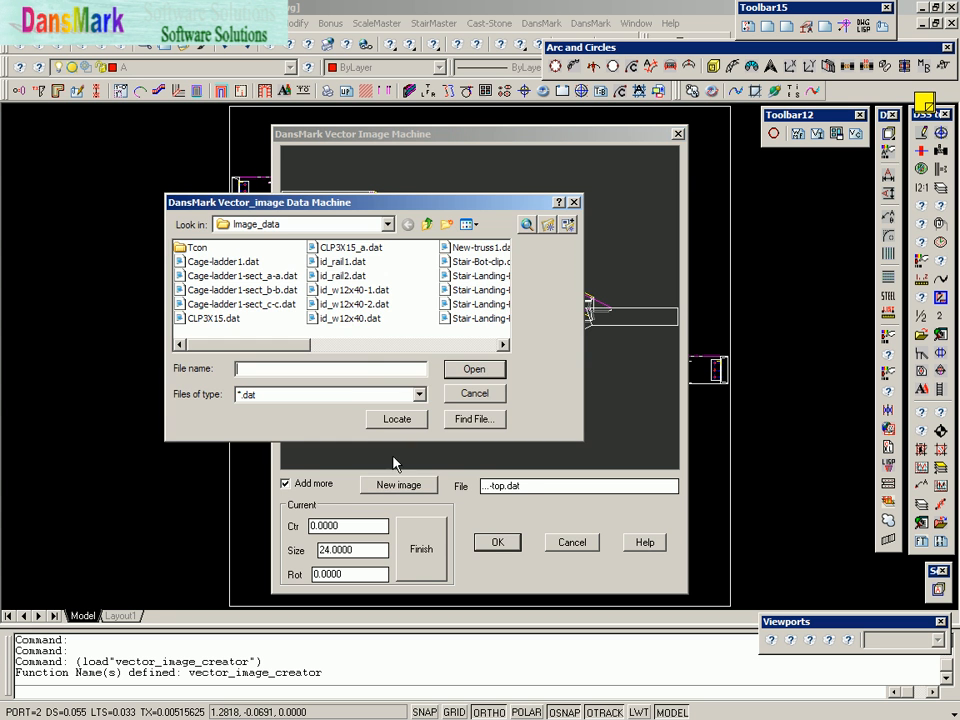
mouse_move(470, 350)
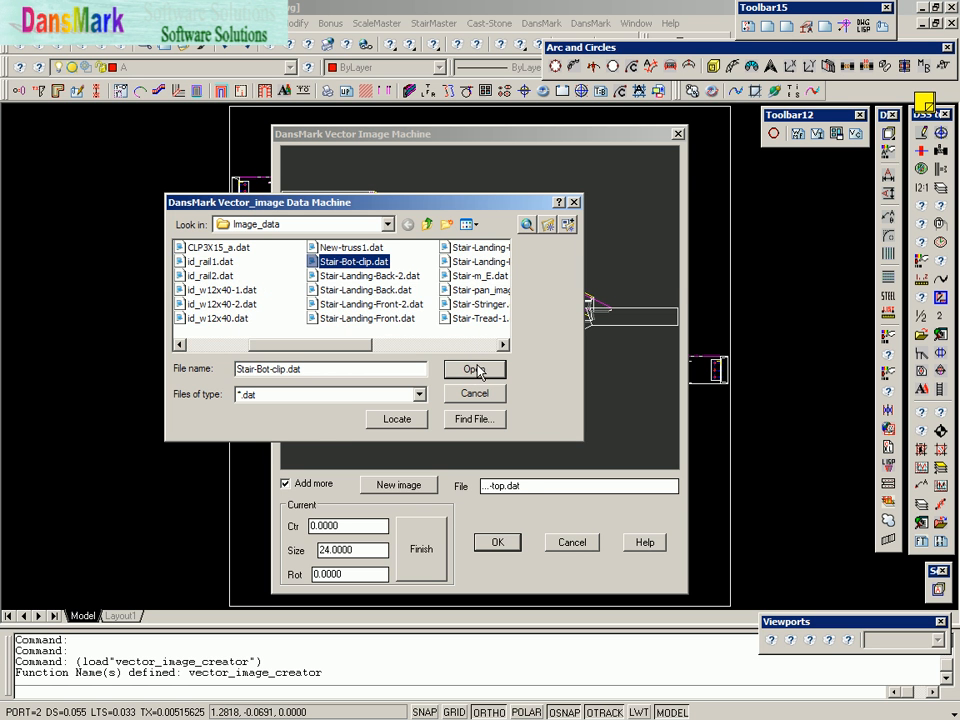
Step: Append the Star-Bot-clip.dat clip piece and the front landing piece
left_click(474, 368)
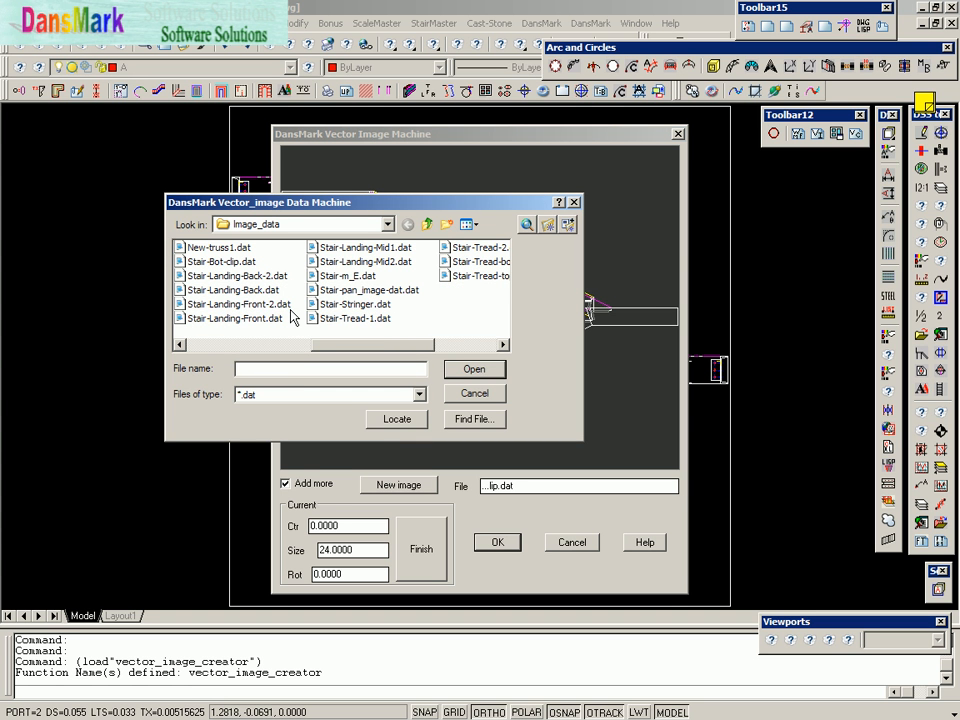
left_click(472, 368)
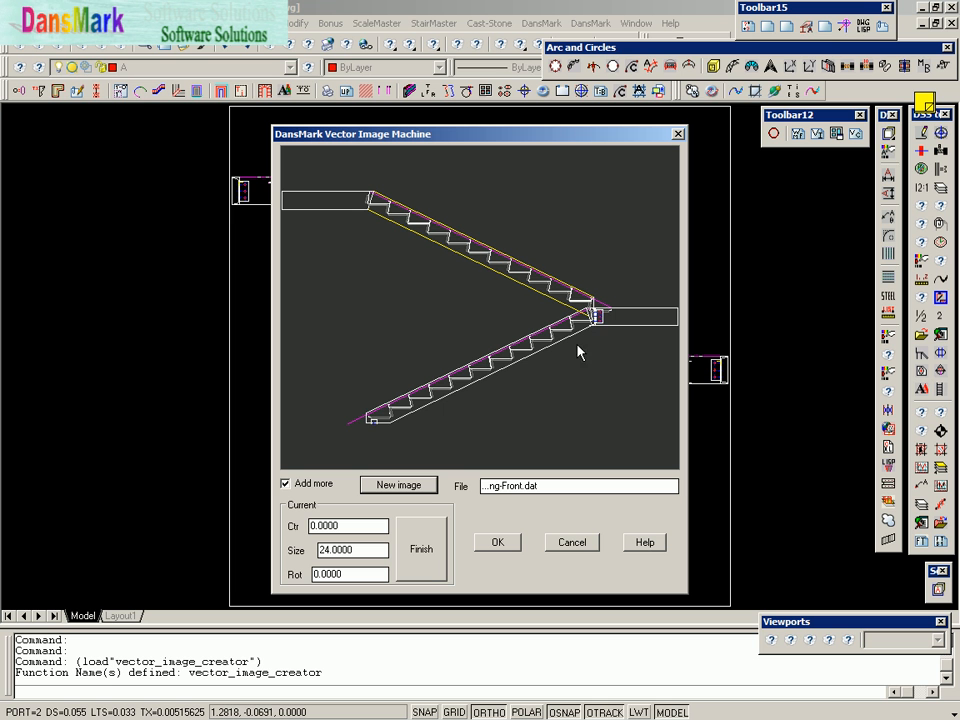
mouse_move(604, 324)
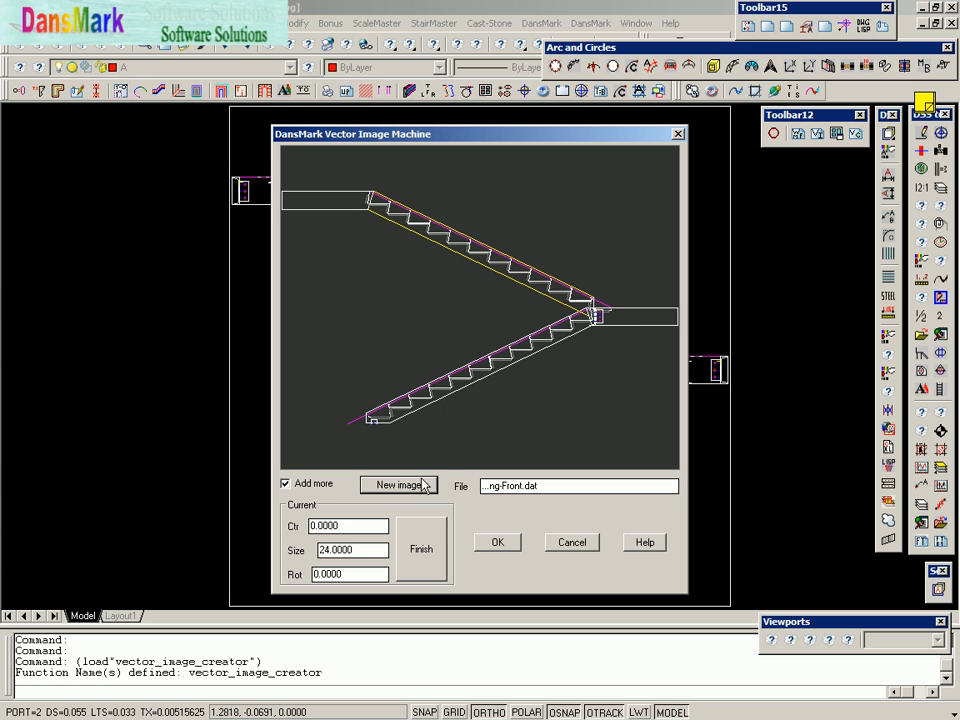
left_click(396, 486)
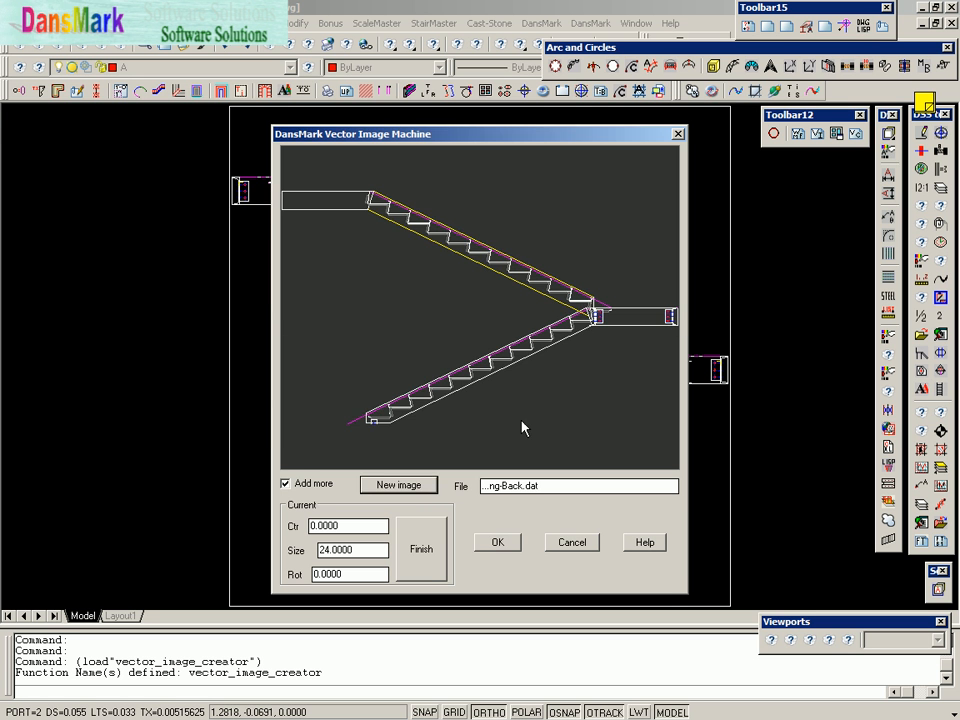
Step: Append Star-Landing-Mid1.dat to fill the middle landing between flights
left_click(398, 484)
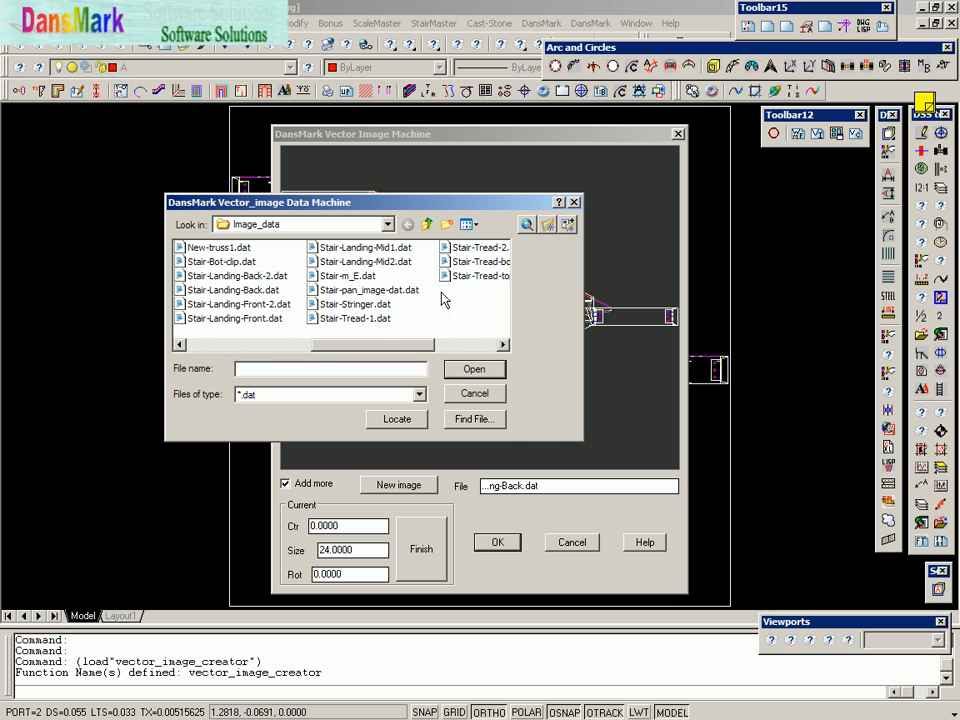
left_click(364, 248)
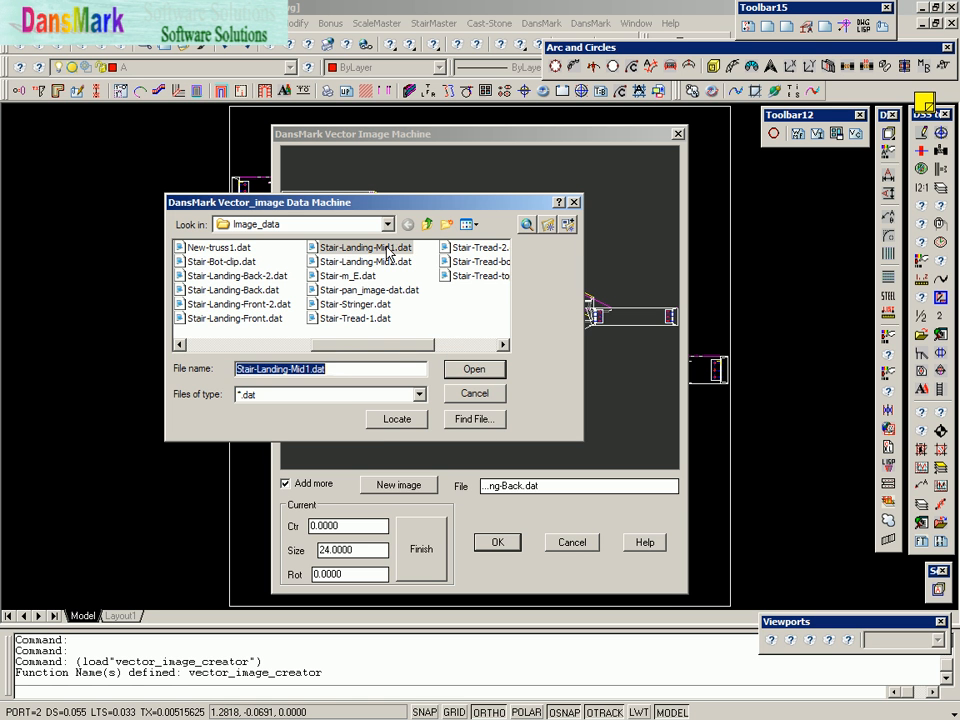
left_click(474, 368)
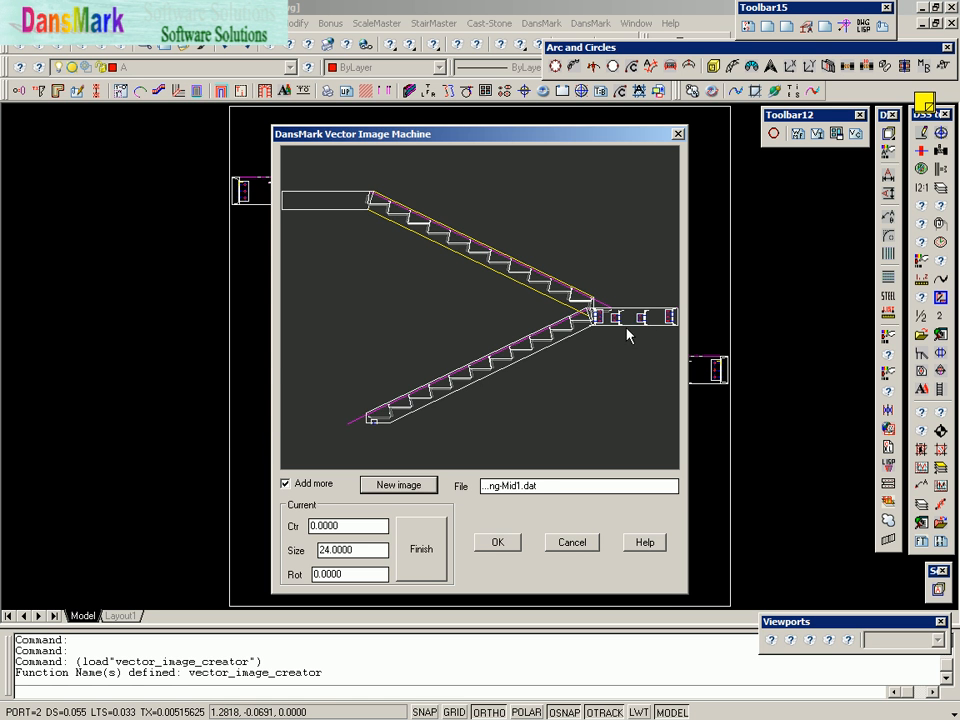
mouse_move(606, 340)
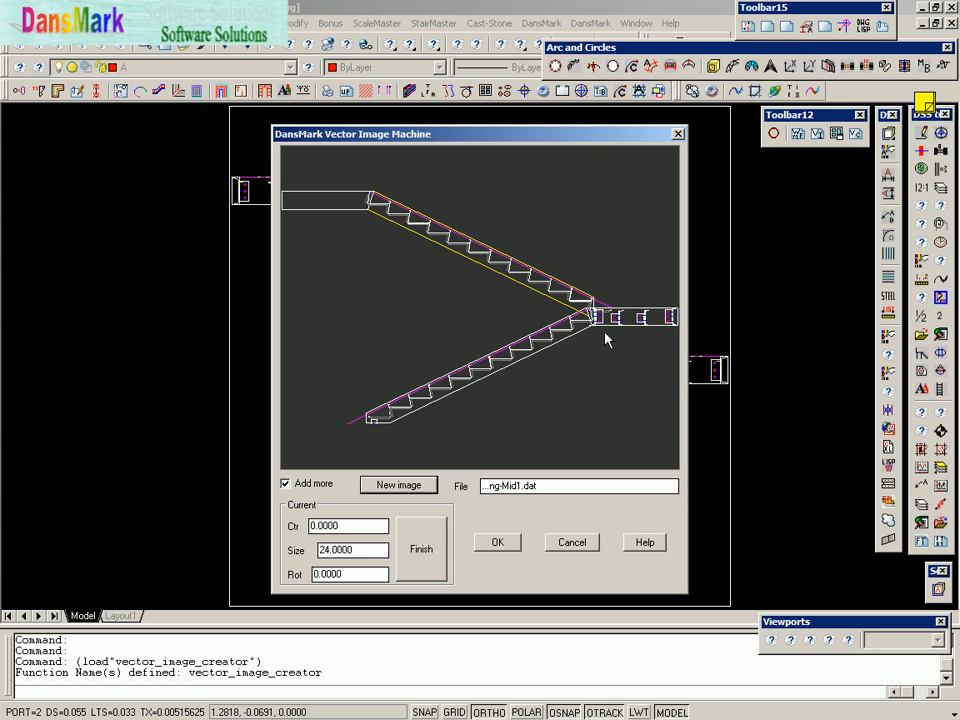
mouse_move(604, 344)
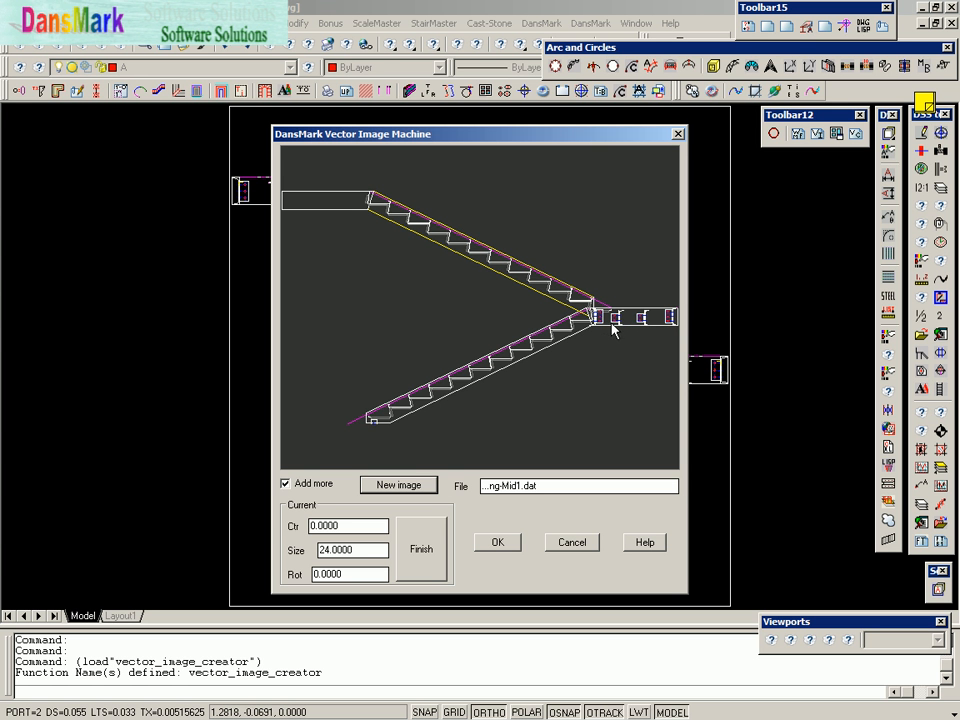
mouse_move(654, 332)
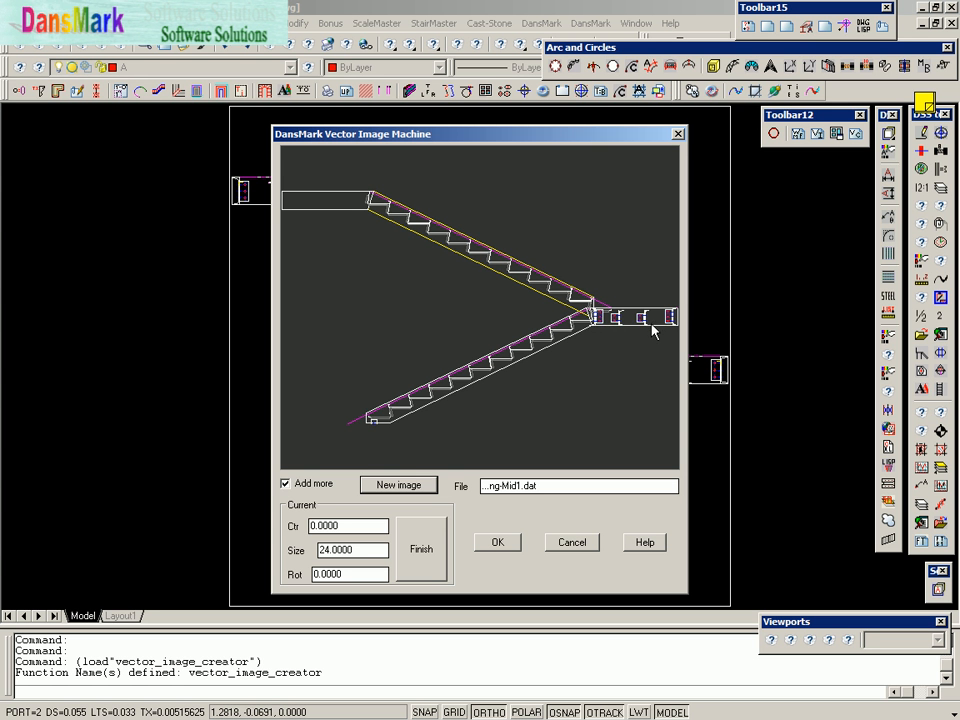
mouse_move(620, 334)
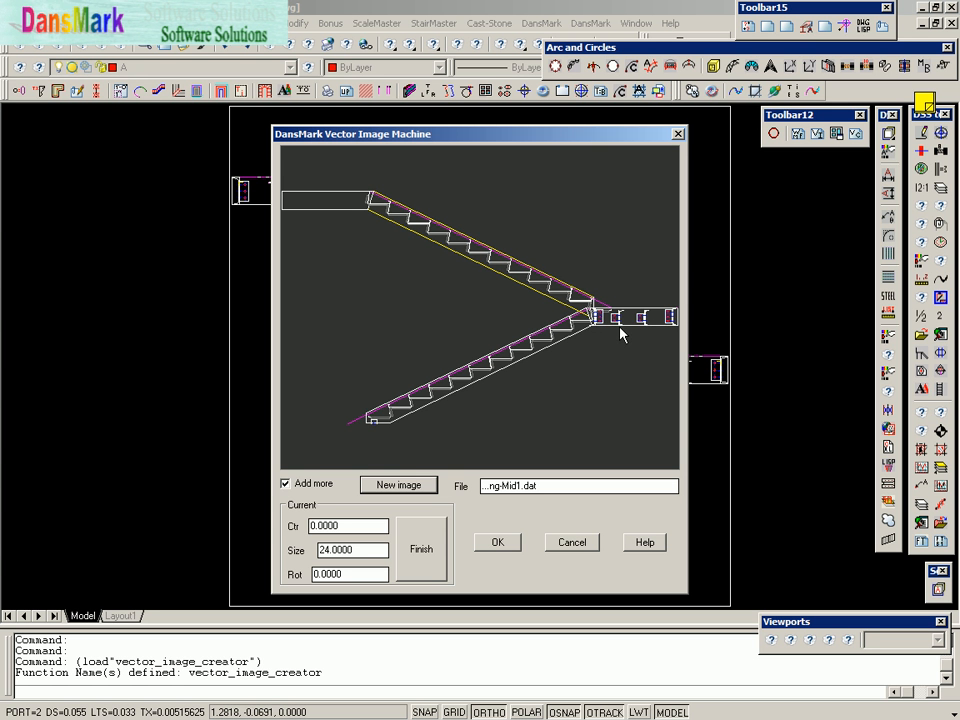
mouse_move(616, 344)
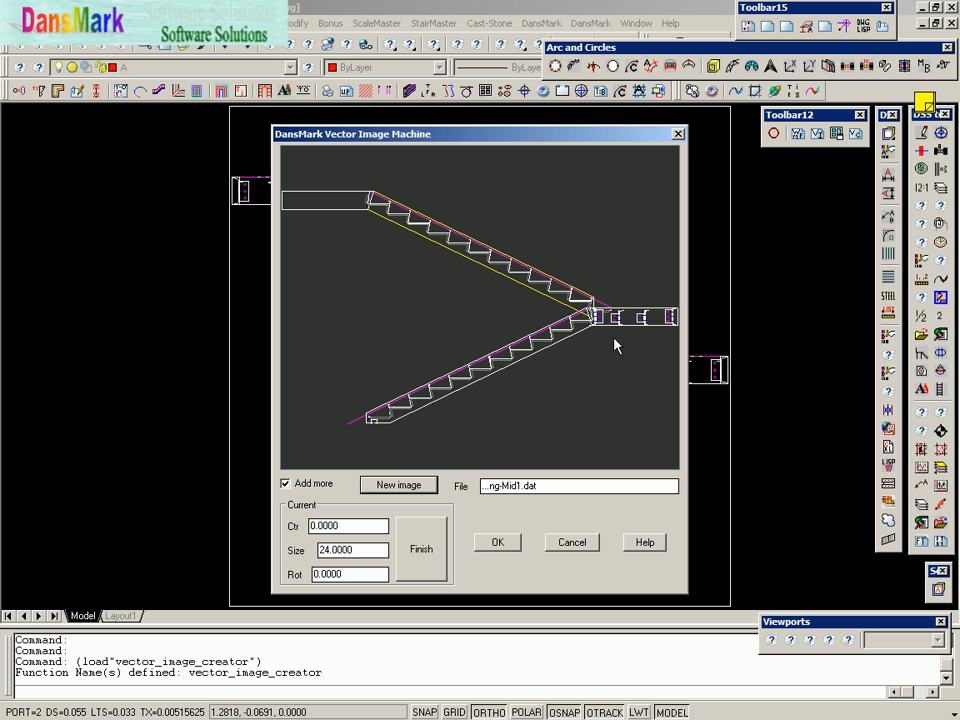
Step: Append Star-Landing-Front-2.dat and Star-Landing-Back-2.dat for the top landing
left_click(398, 486)
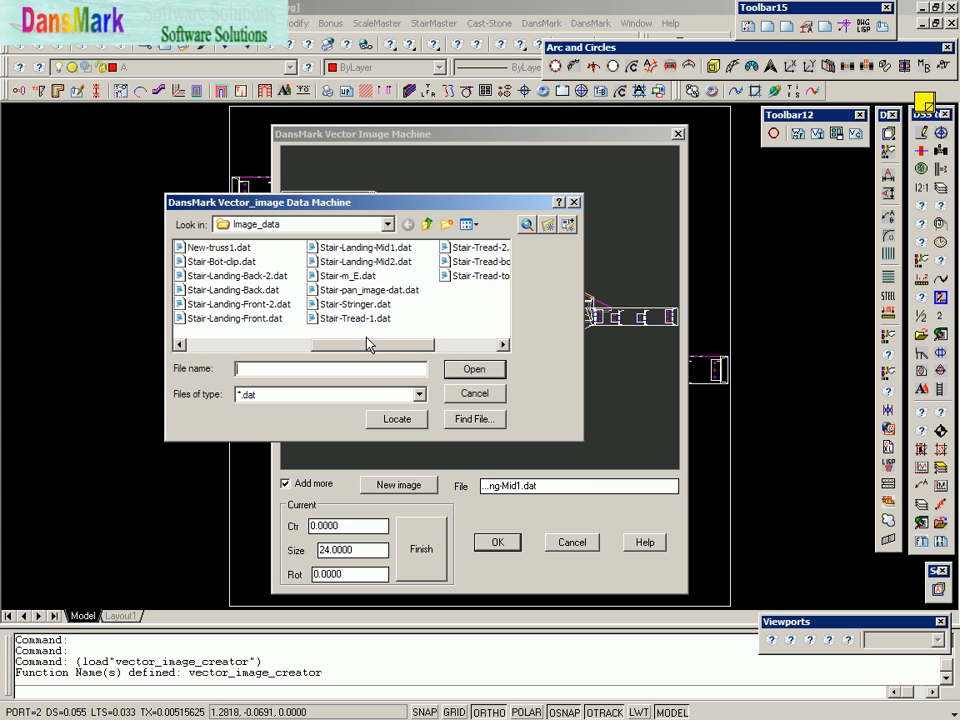
mouse_move(232, 318)
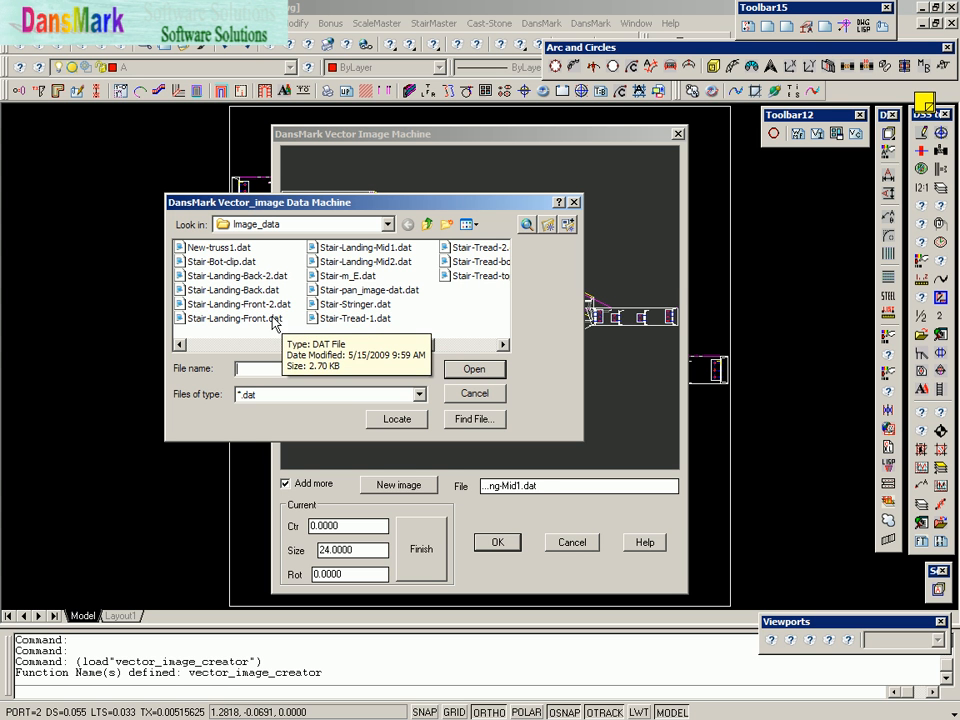
left_click(238, 304)
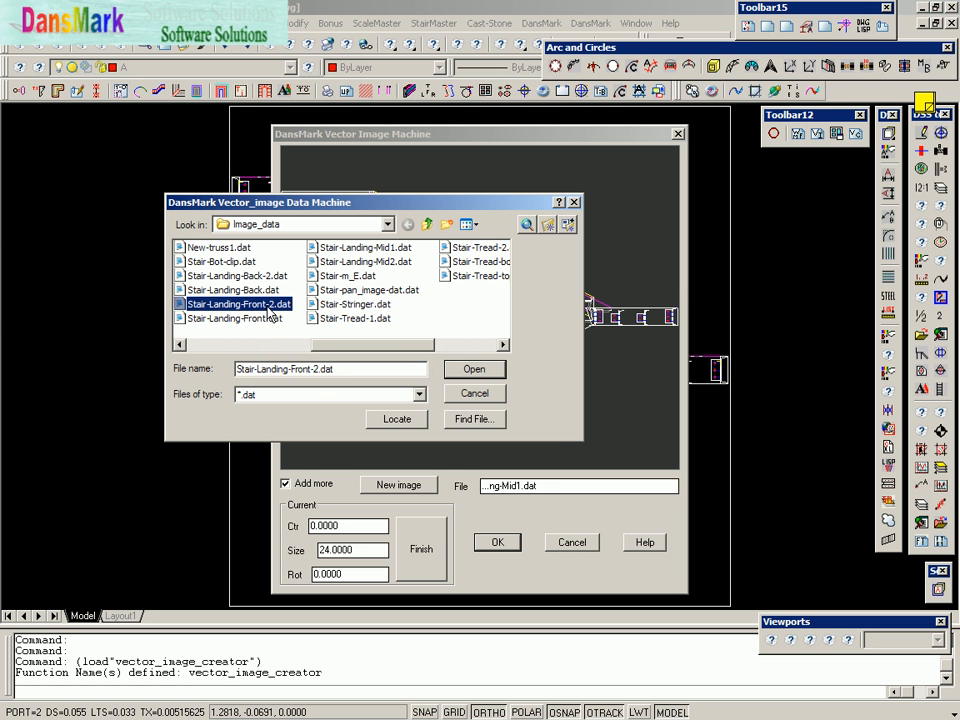
left_click(474, 368)
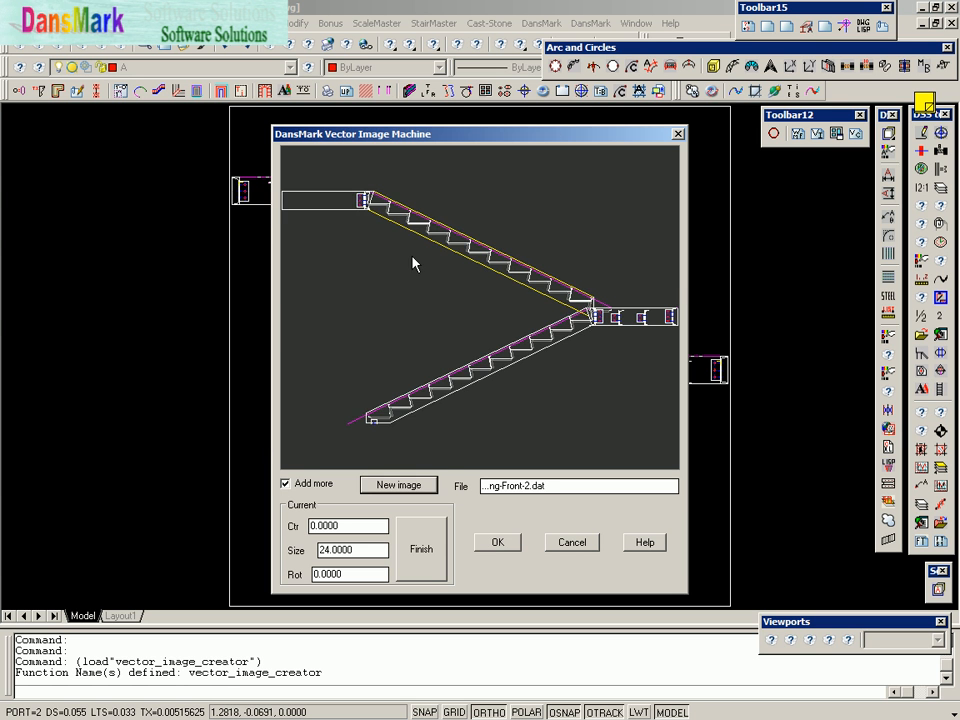
left_click(398, 486)
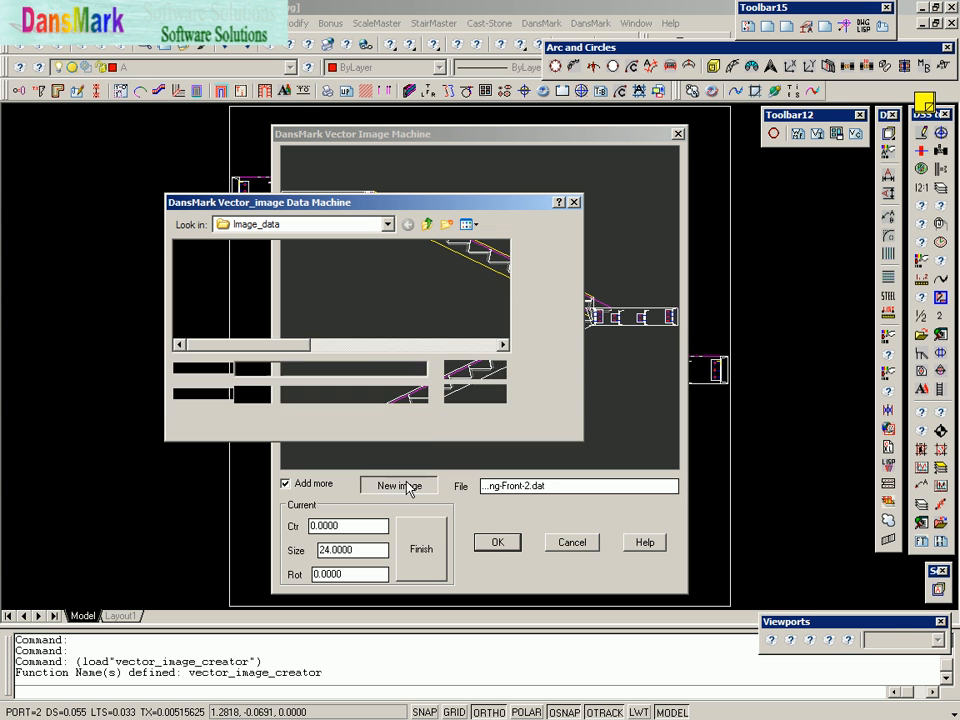
left_click(398, 486)
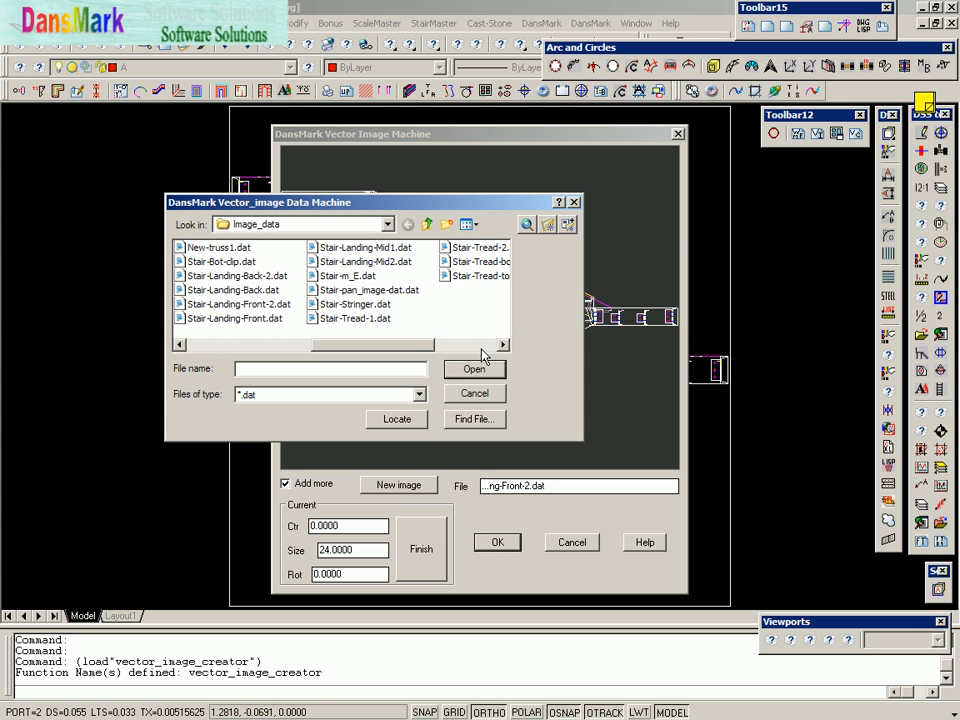
left_click(238, 276)
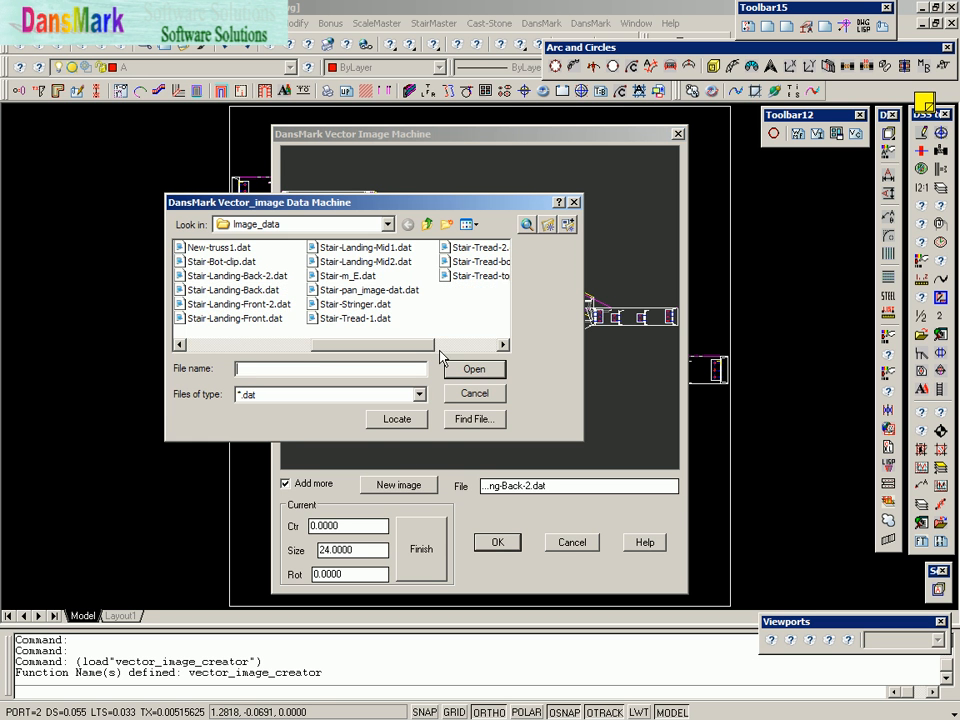
Step: Append Star-Landing-Mid2.dat as the second landing's middle piece
left_click(364, 260)
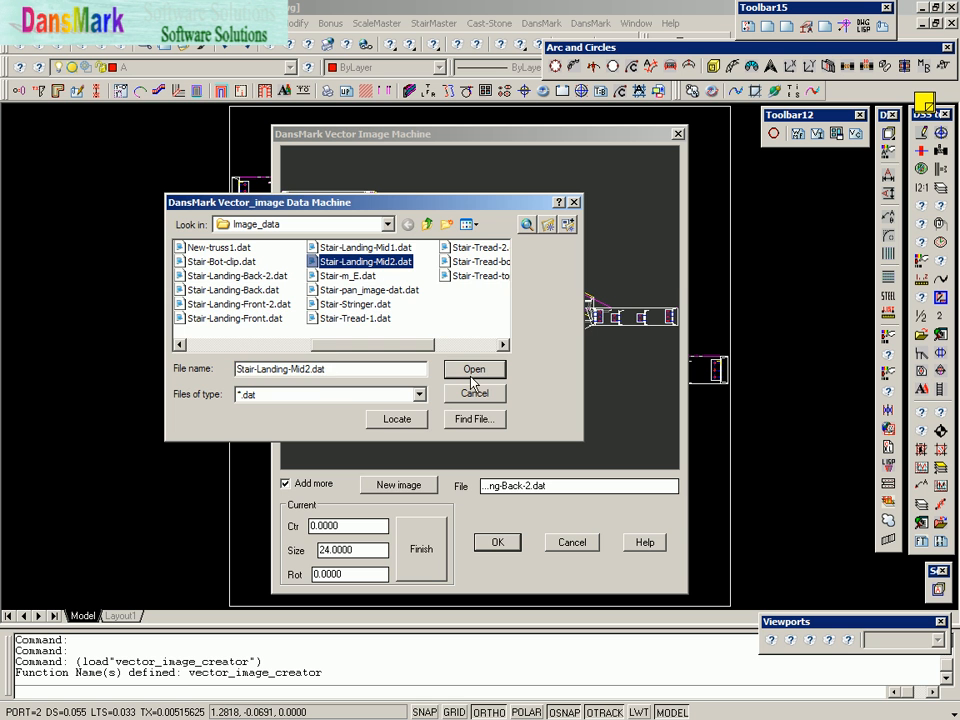
left_click(474, 368)
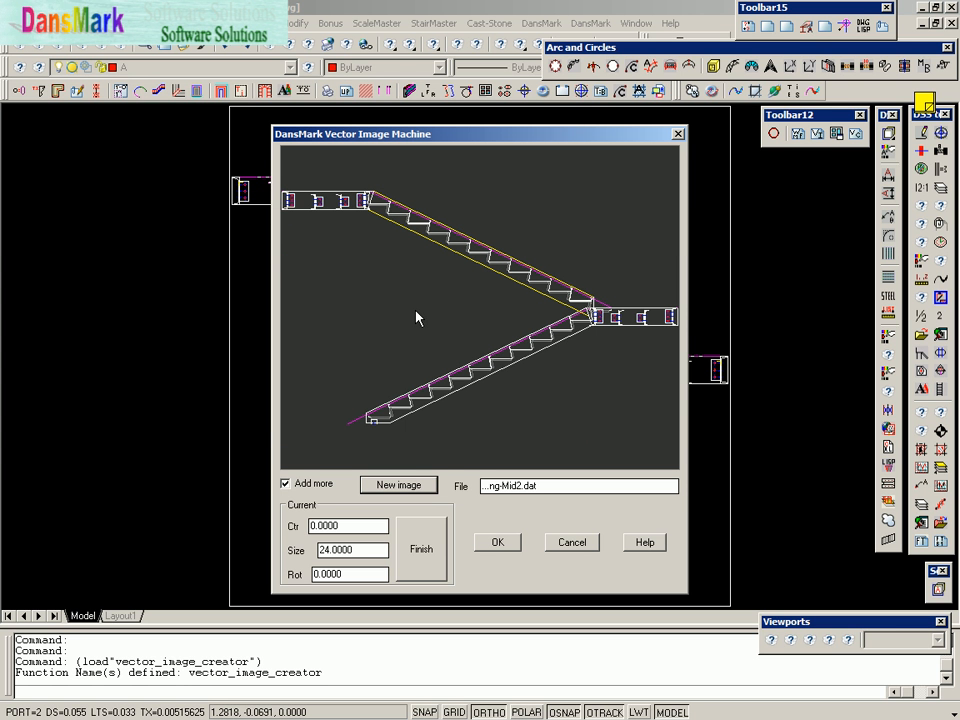
mouse_move(496, 400)
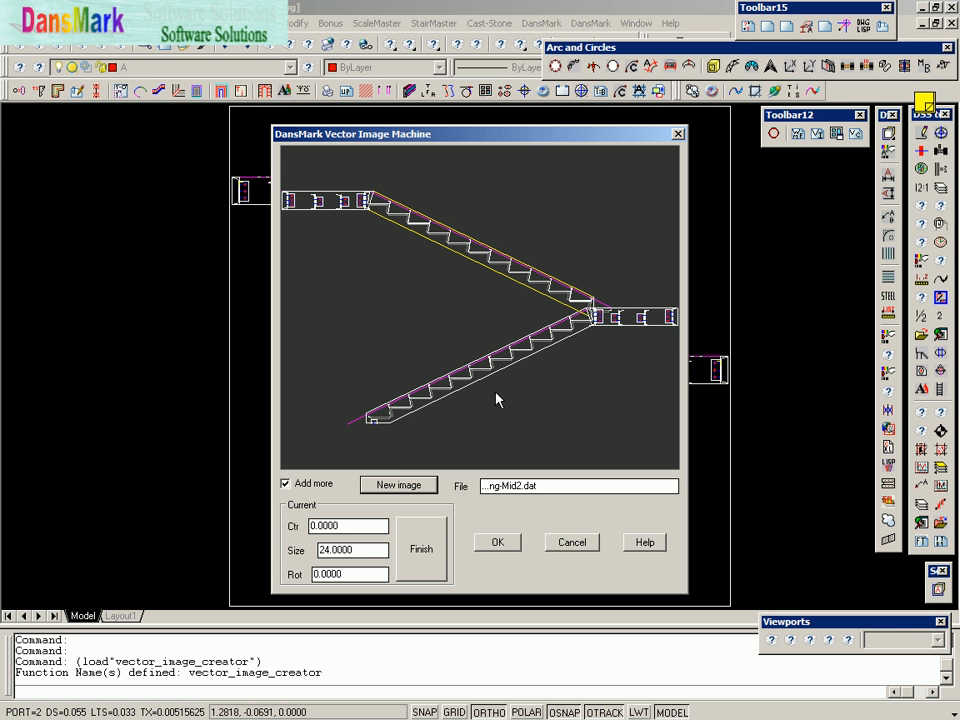
mouse_move(486, 388)
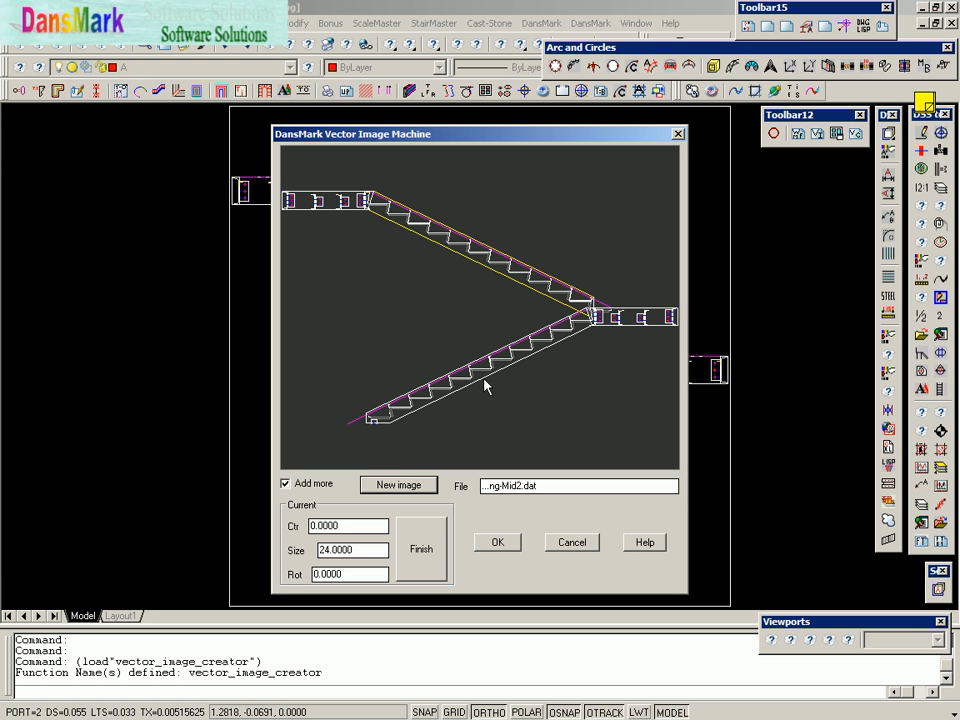
mouse_move(490, 396)
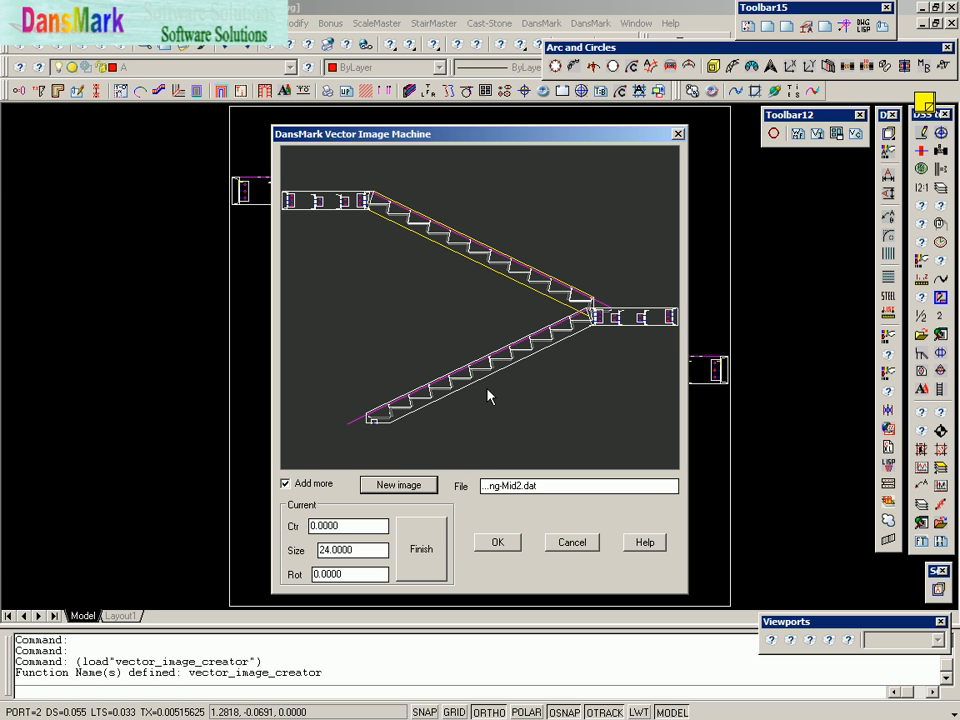
mouse_move(488, 396)
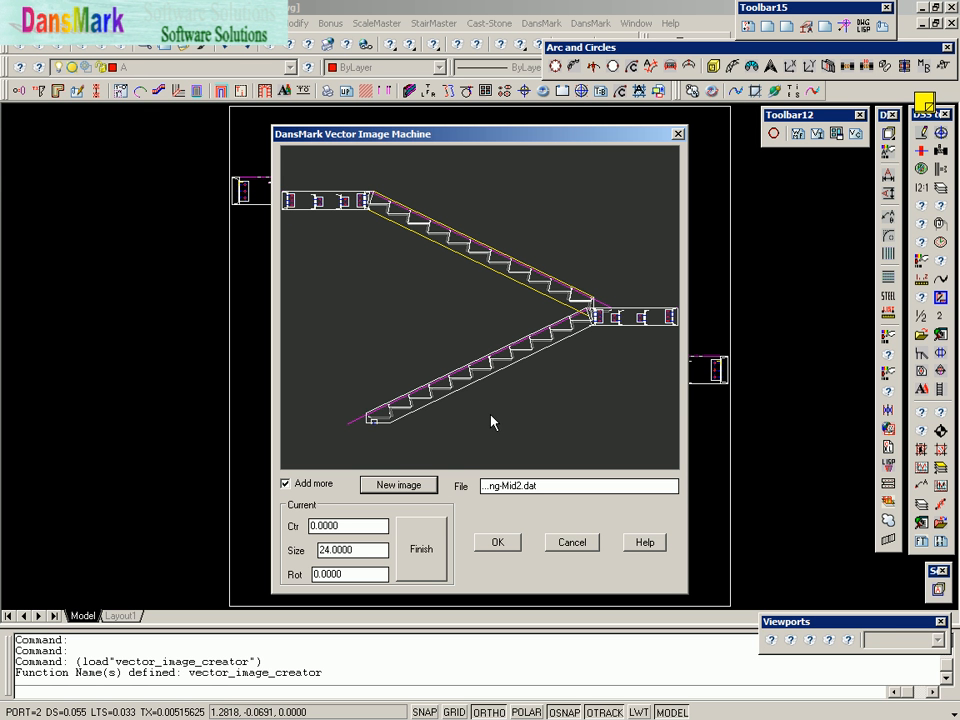
mouse_move(480, 422)
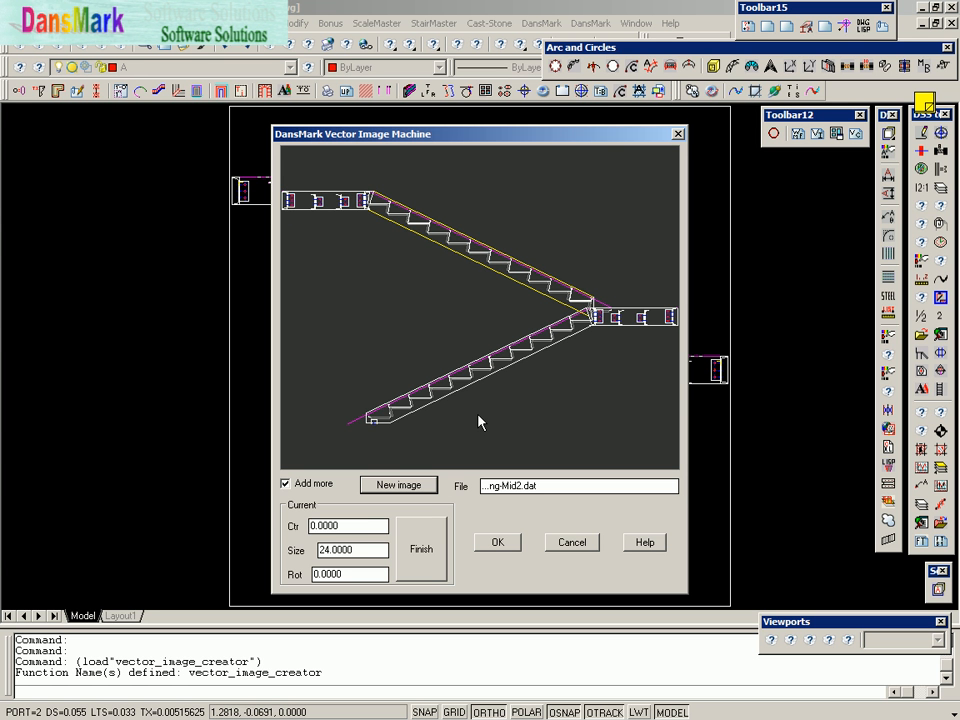
mouse_move(292, 532)
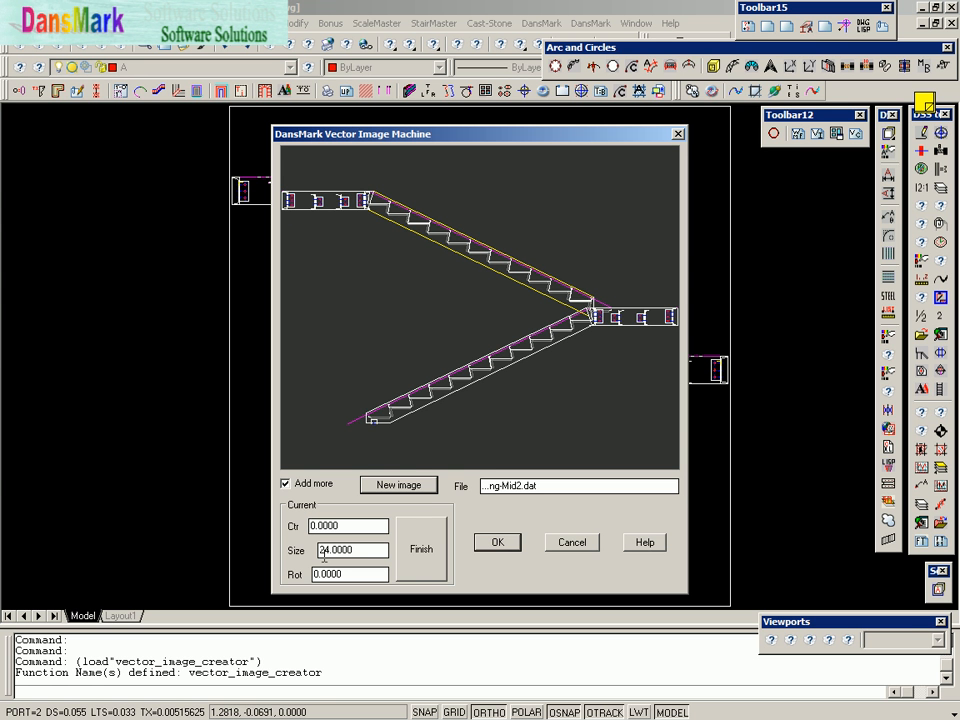
type("14.0000")
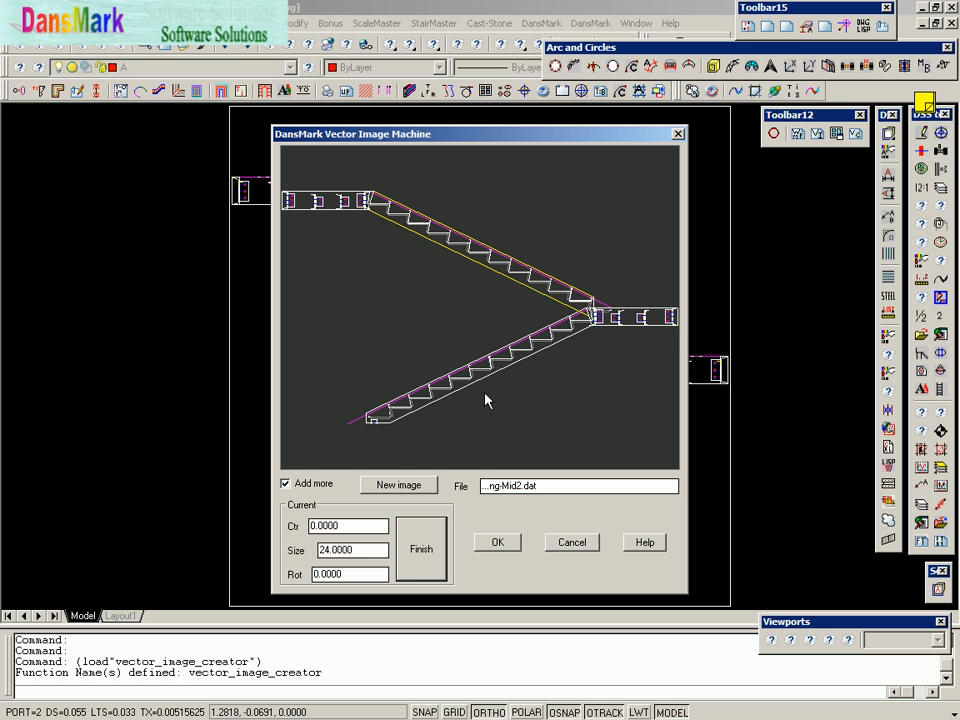
mouse_move(484, 404)
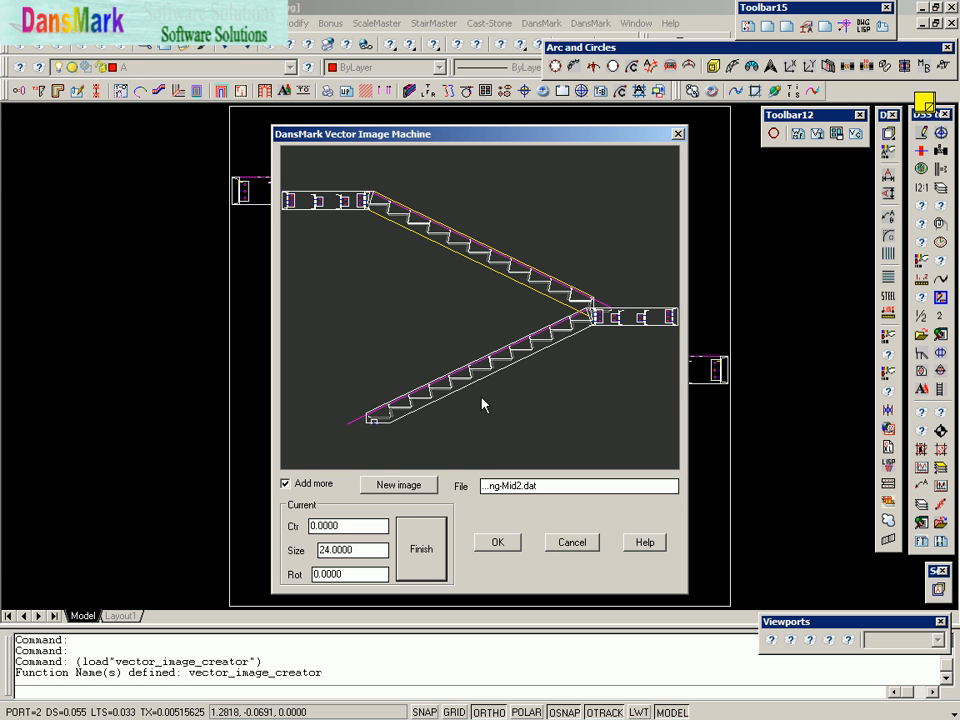
mouse_move(532, 518)
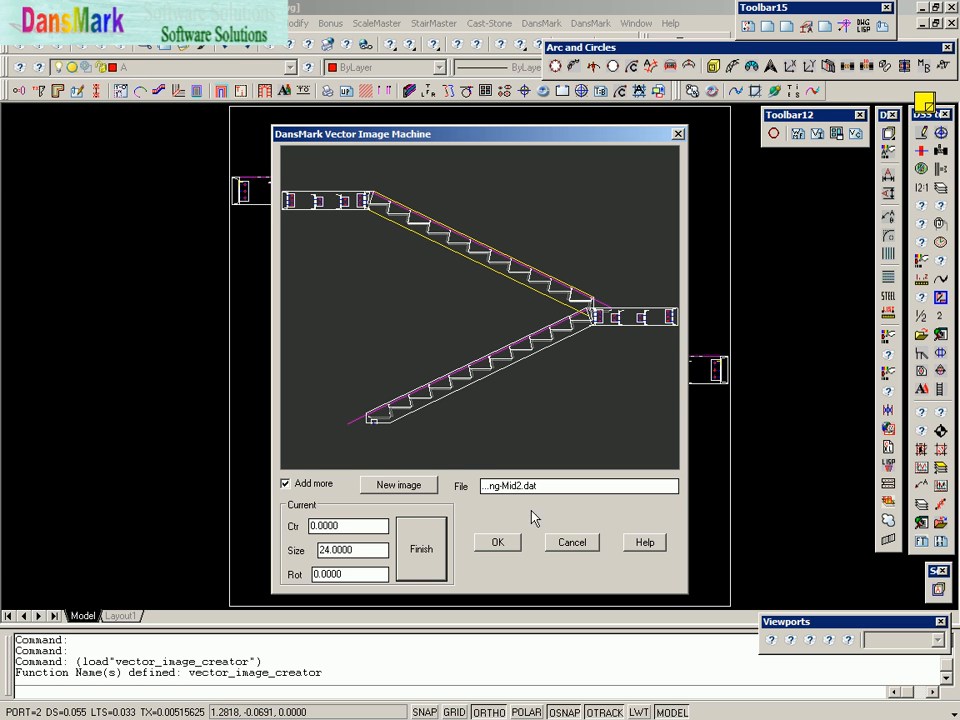
mouse_move(506, 566)
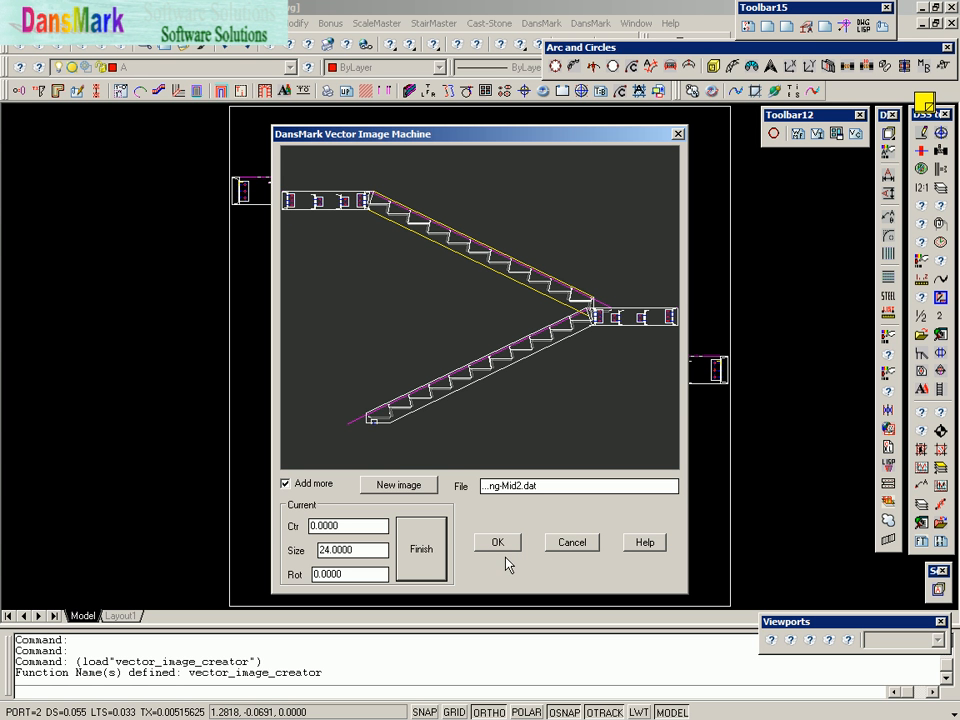